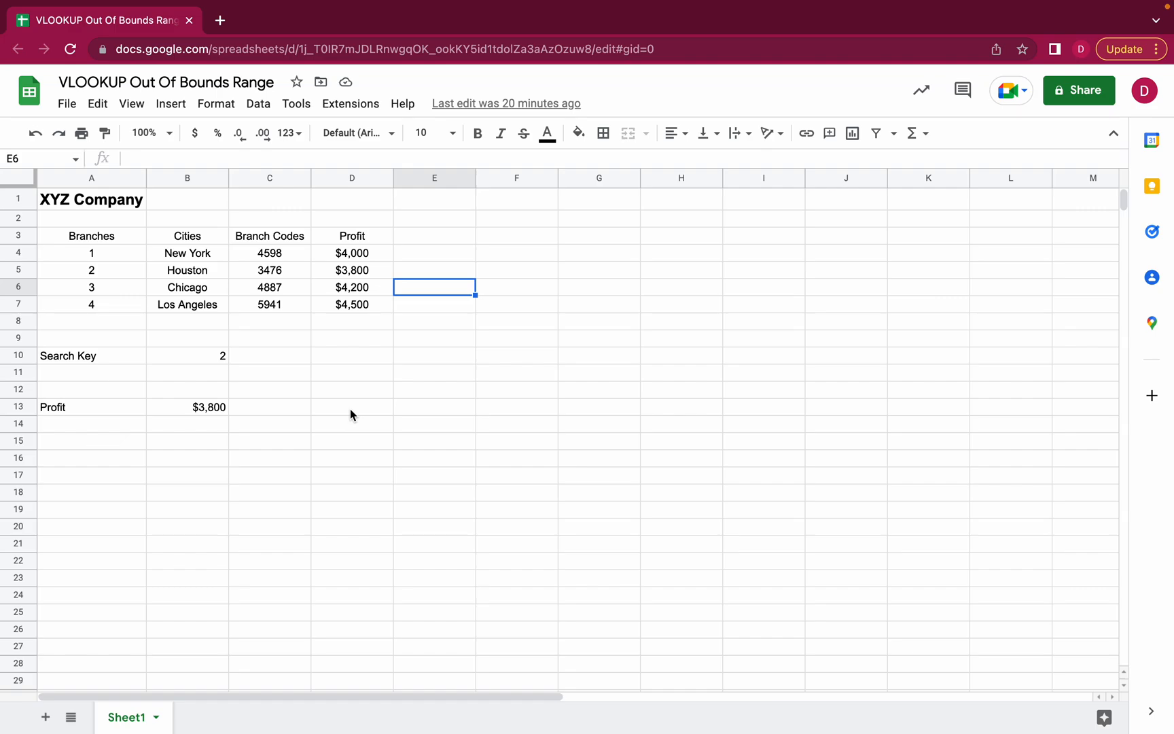
mouse_move(313, 334)
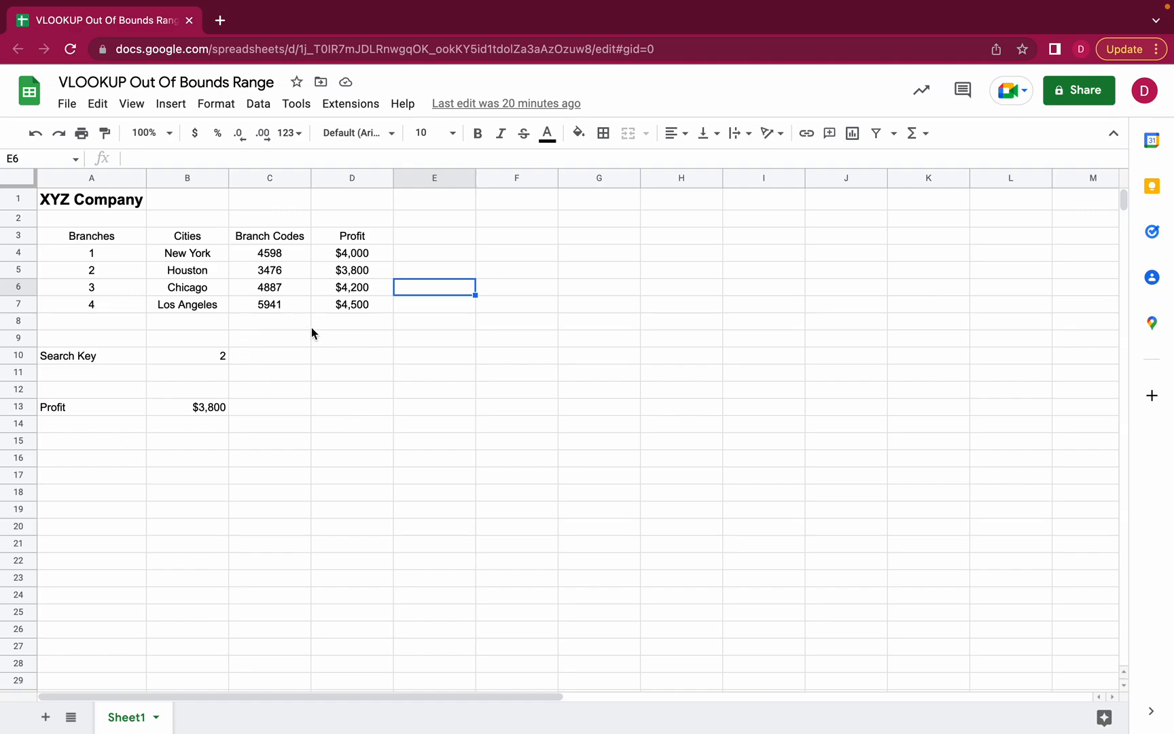
mouse_move(330, 352)
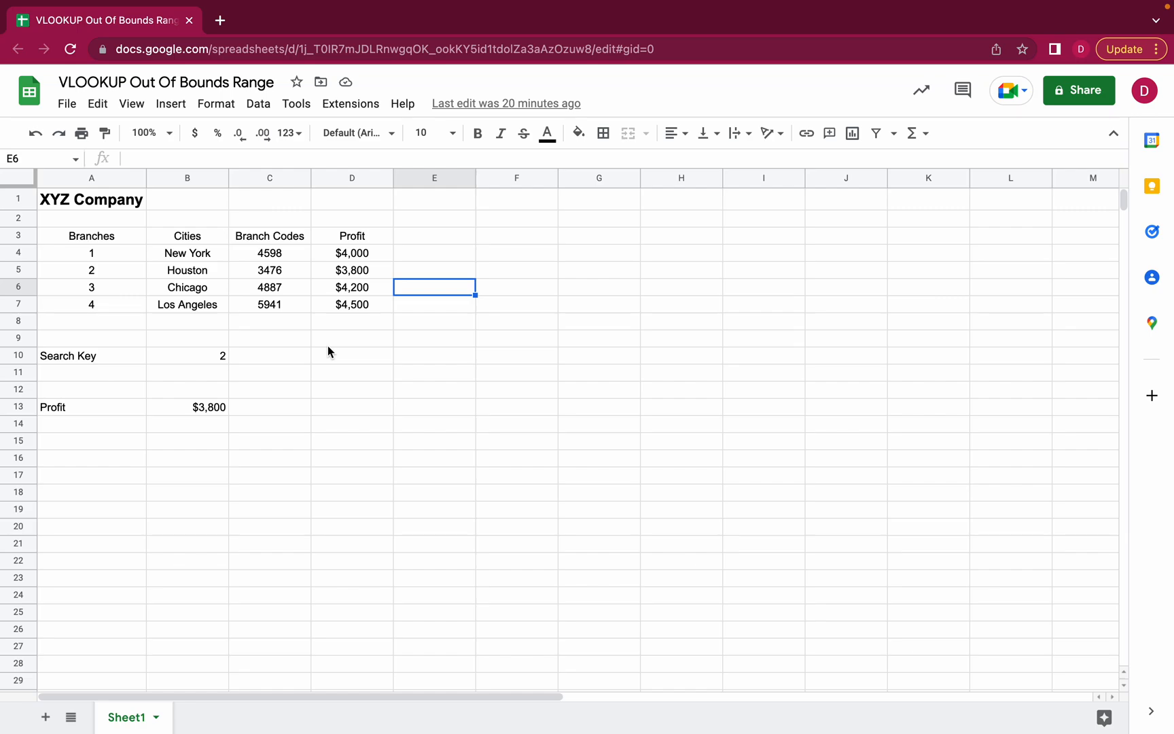
mouse_move(240, 413)
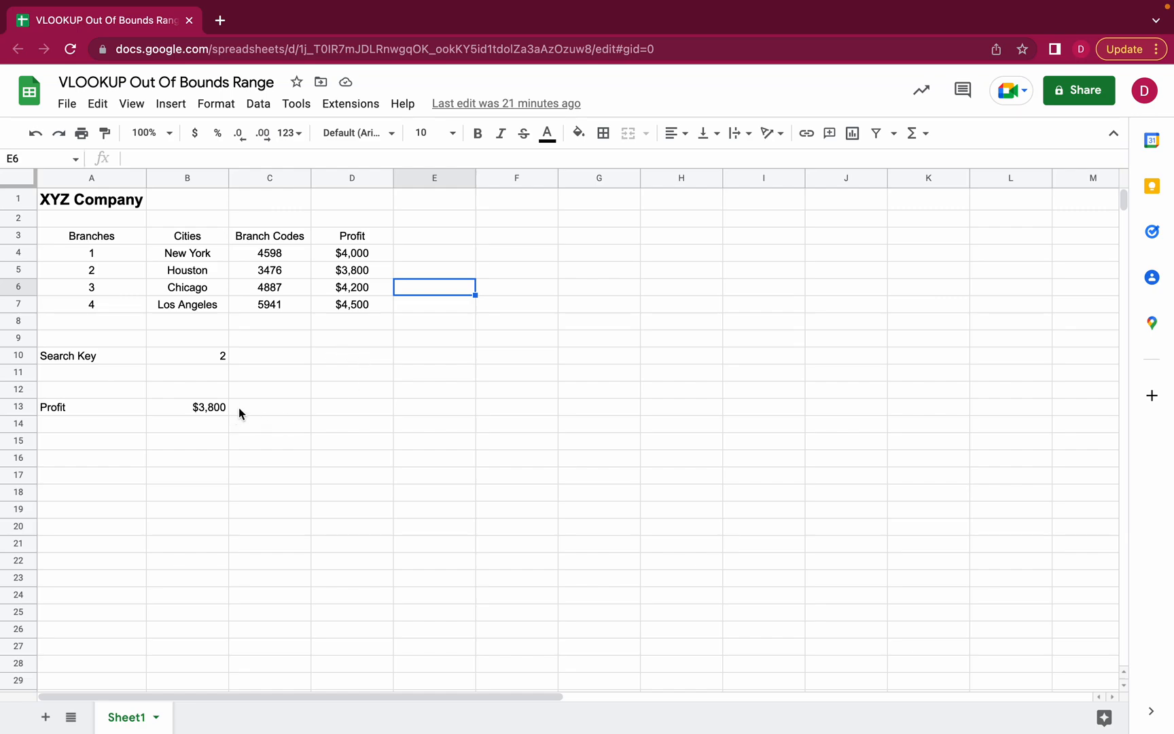
mouse_move(336, 412)
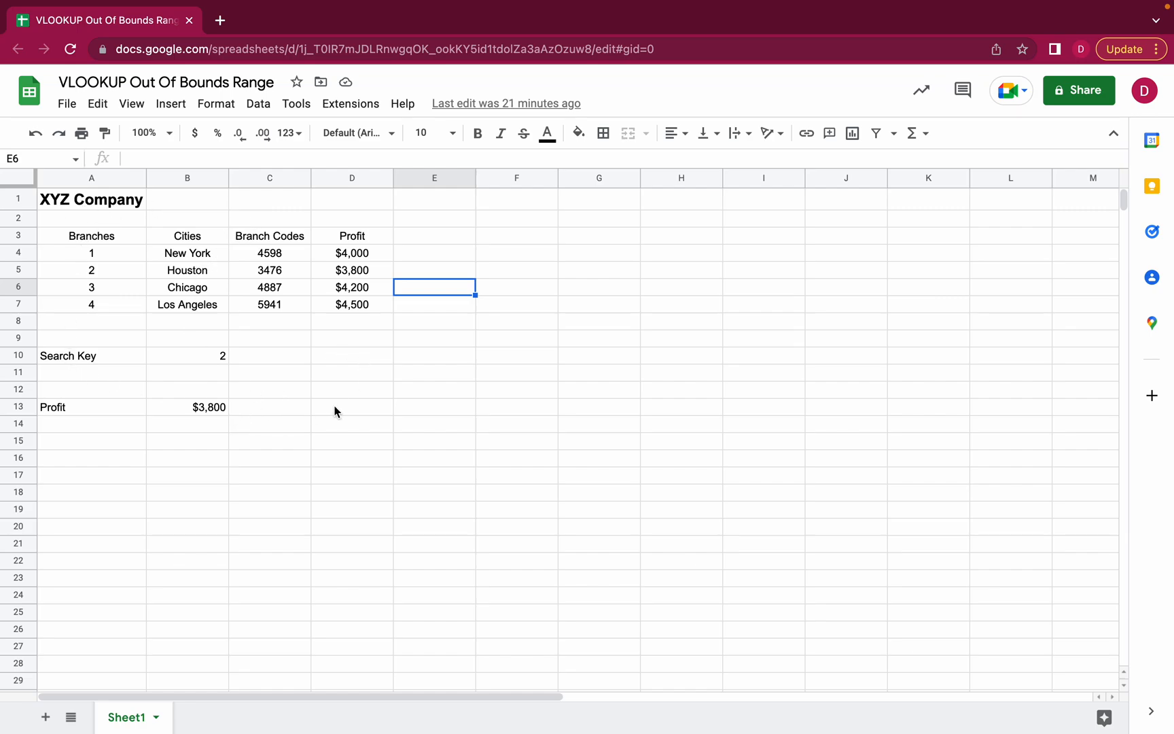
mouse_move(347, 398)
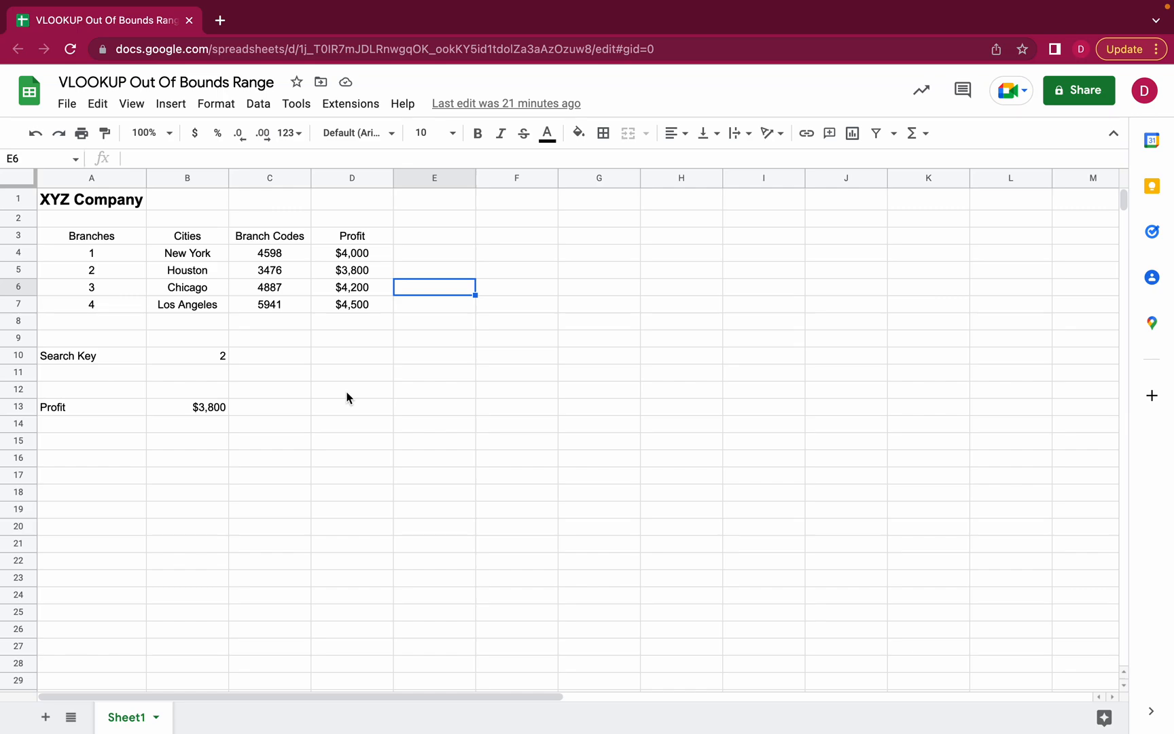
mouse_move(272, 238)
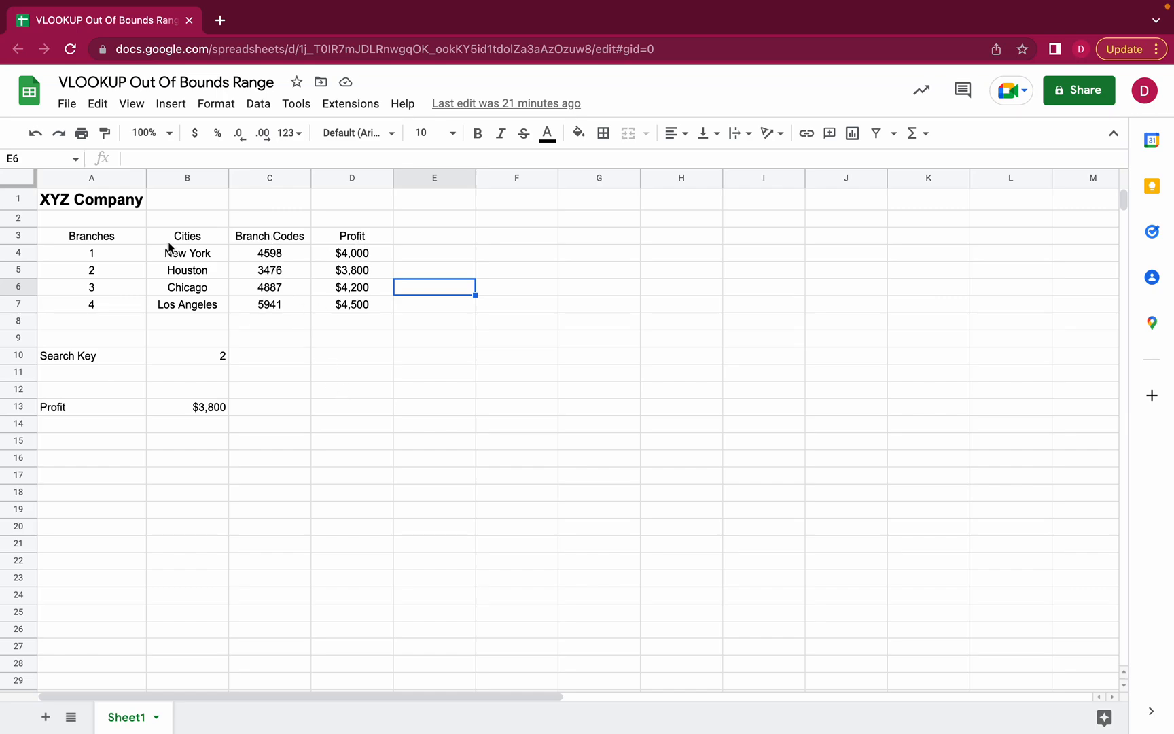
mouse_move(367, 318)
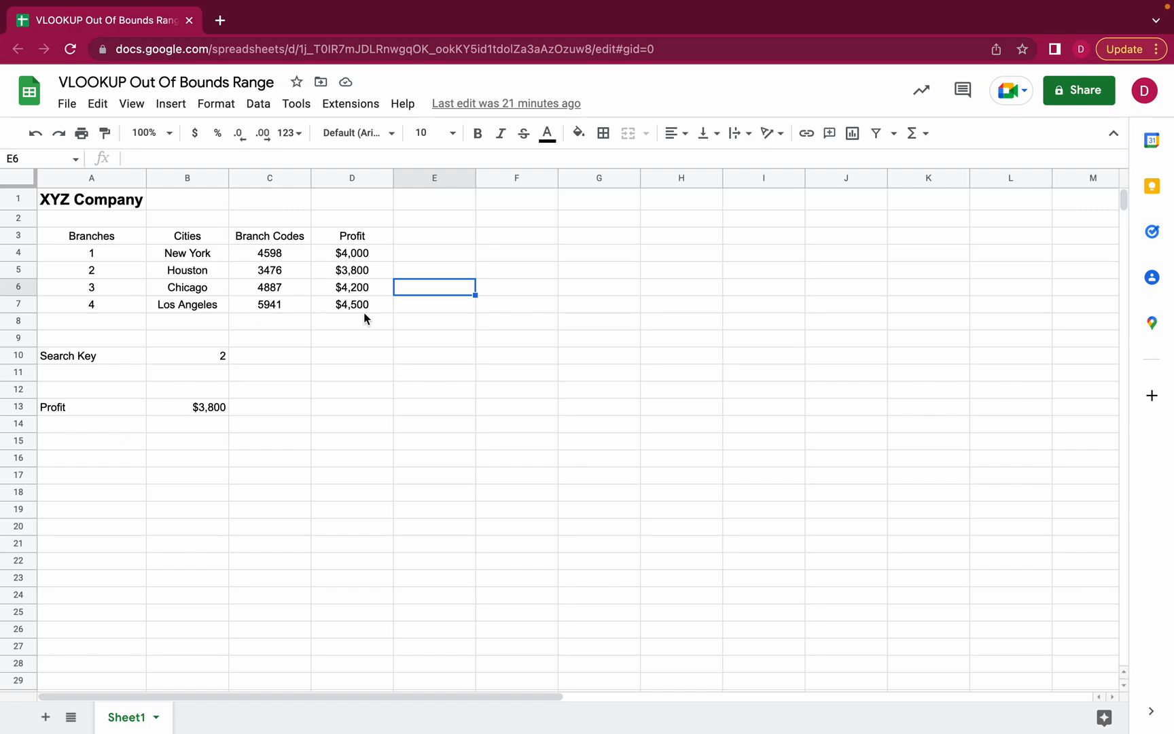
mouse_move(75, 359)
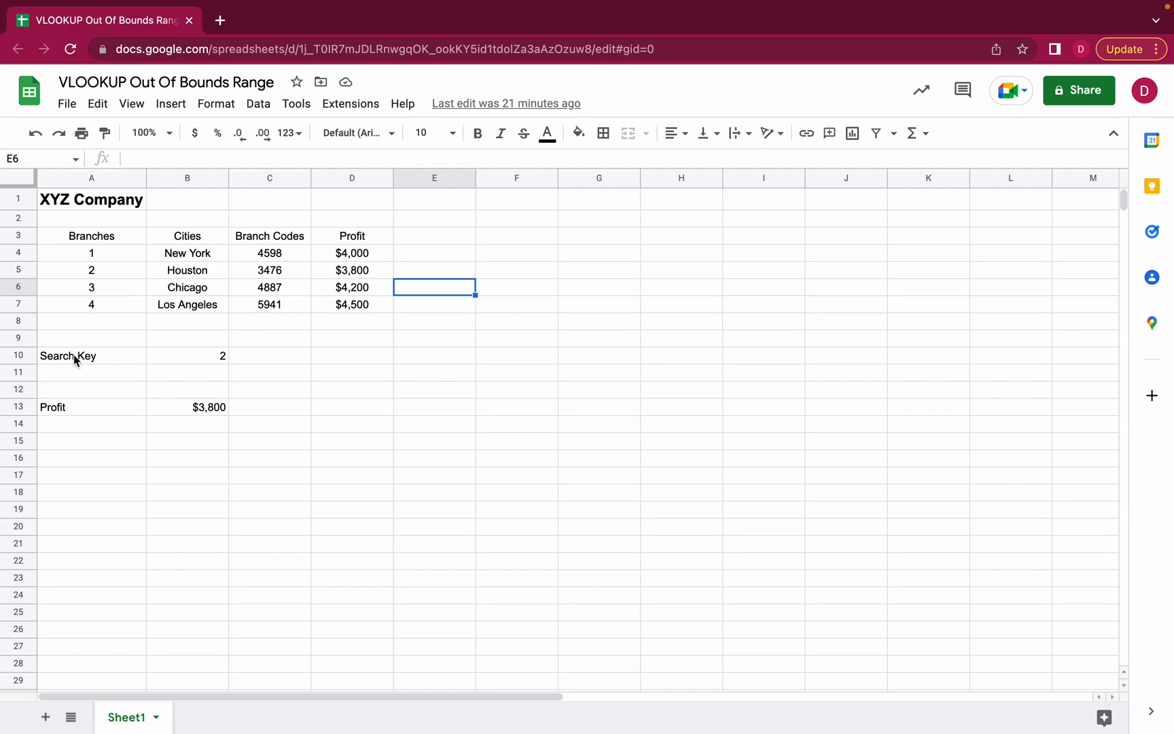
mouse_move(196, 365)
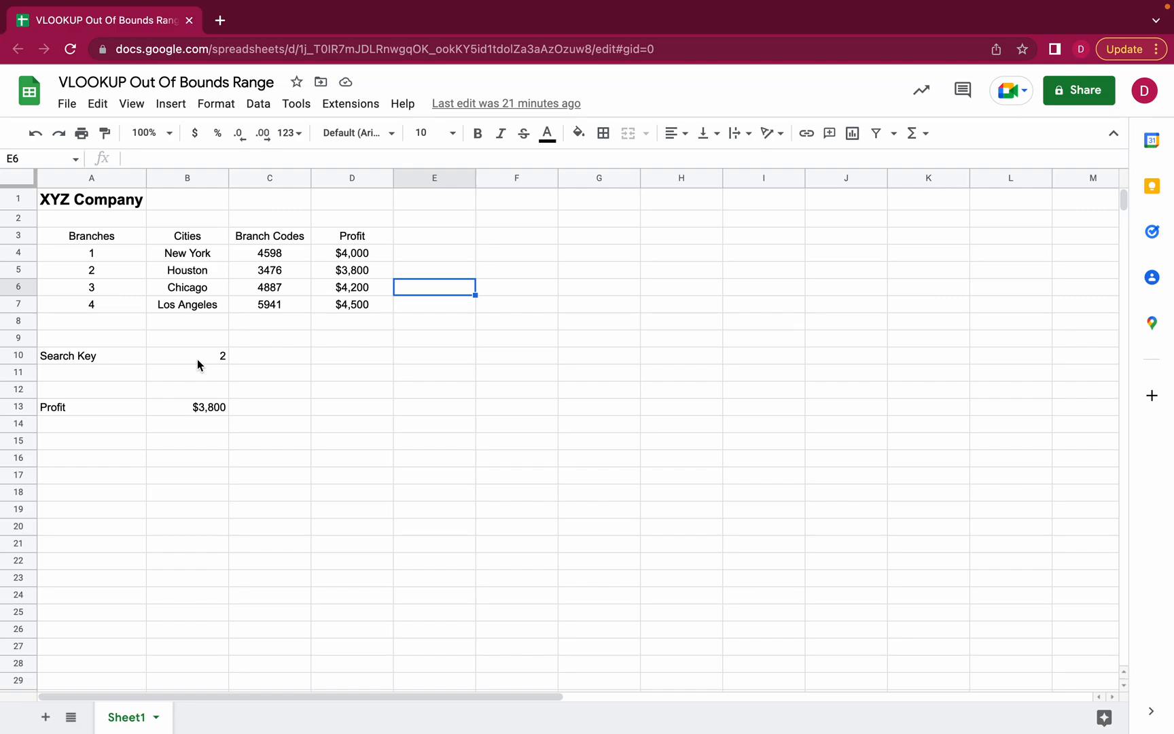
mouse_move(96, 308)
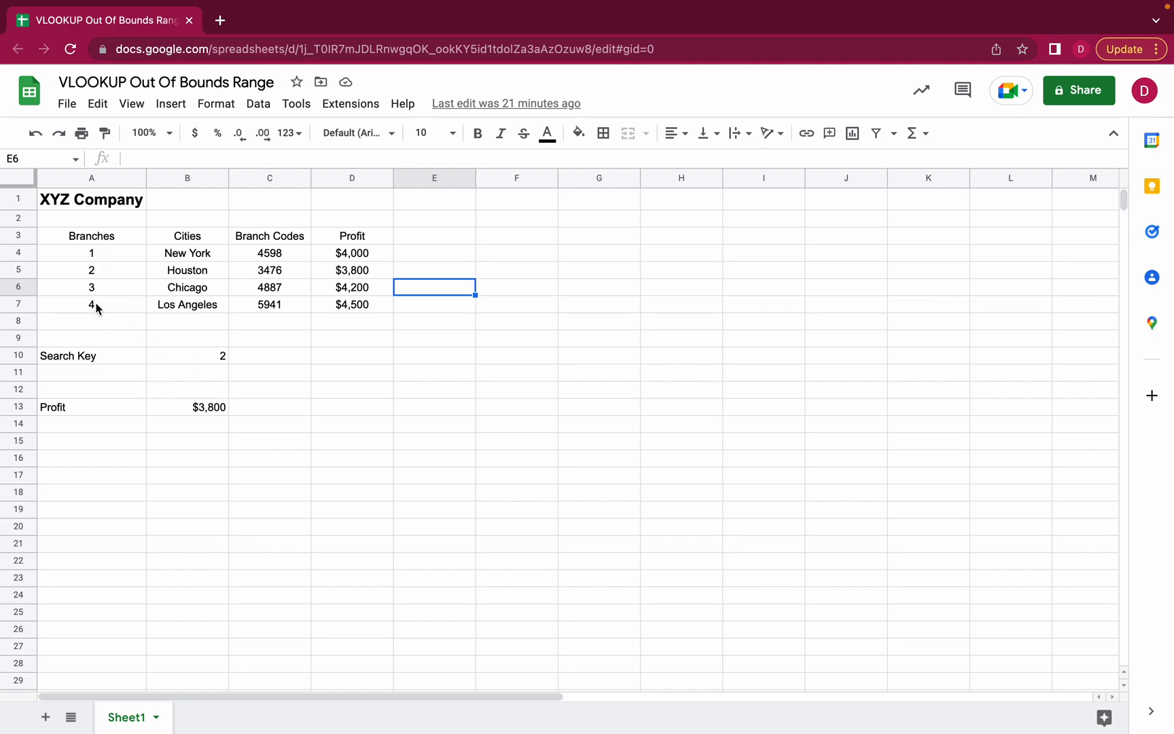
mouse_move(113, 329)
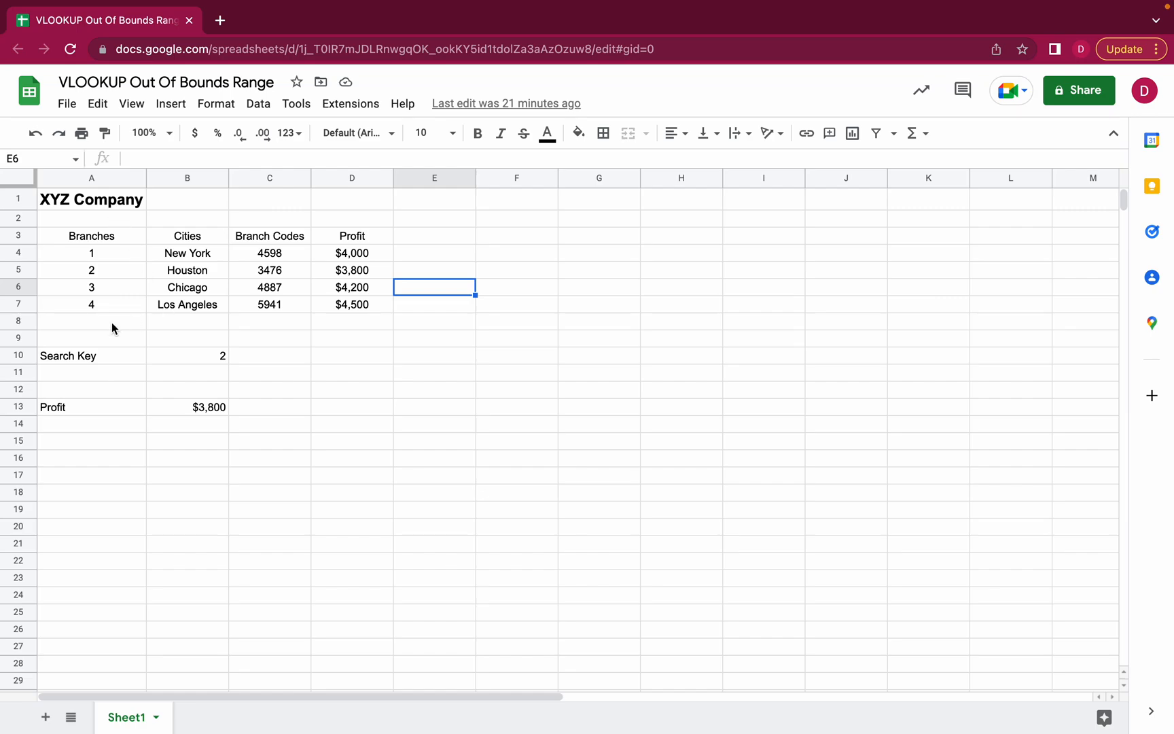
mouse_move(229, 361)
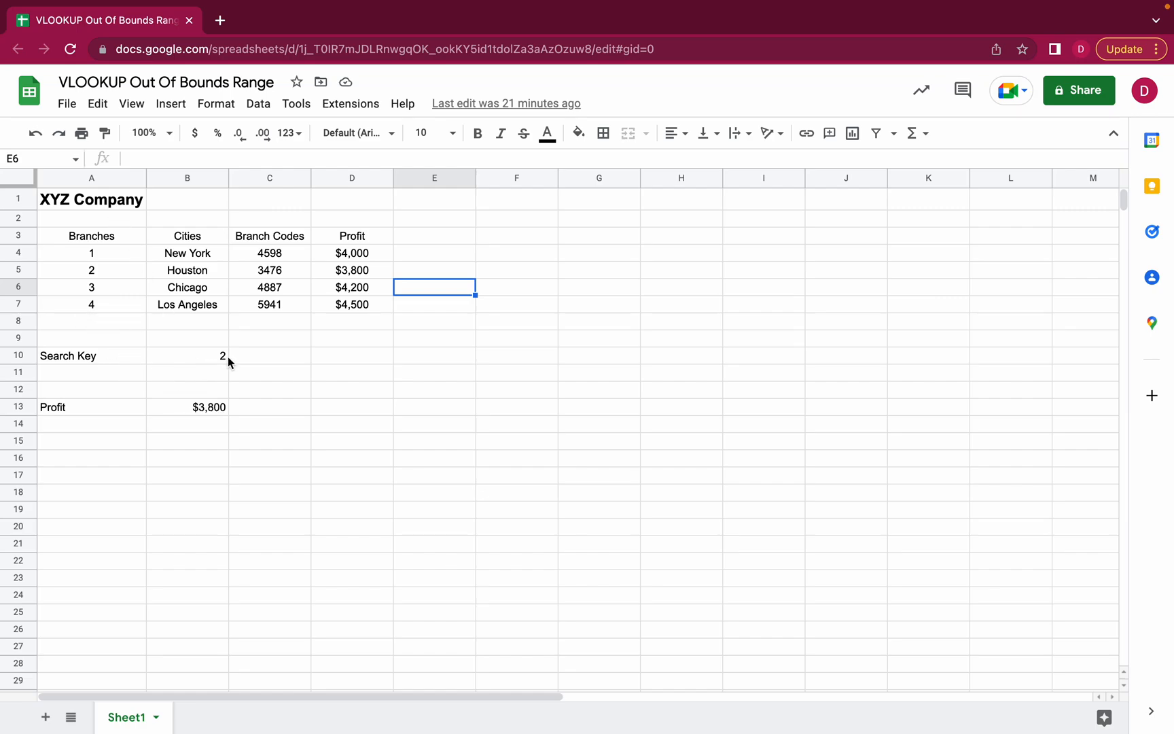
Step: Select the Profit result in B13 to show =VLOOKUP(B10,A4:D7,4,false)
left_click(186, 355)
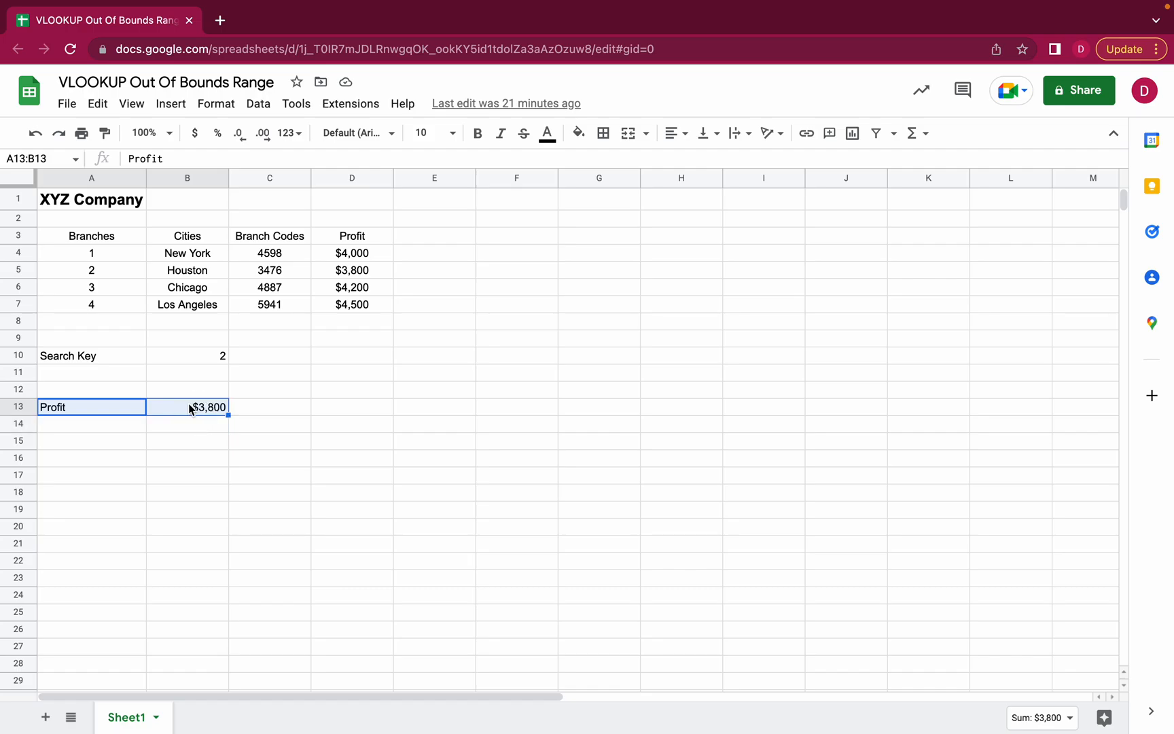
mouse_move(139, 255)
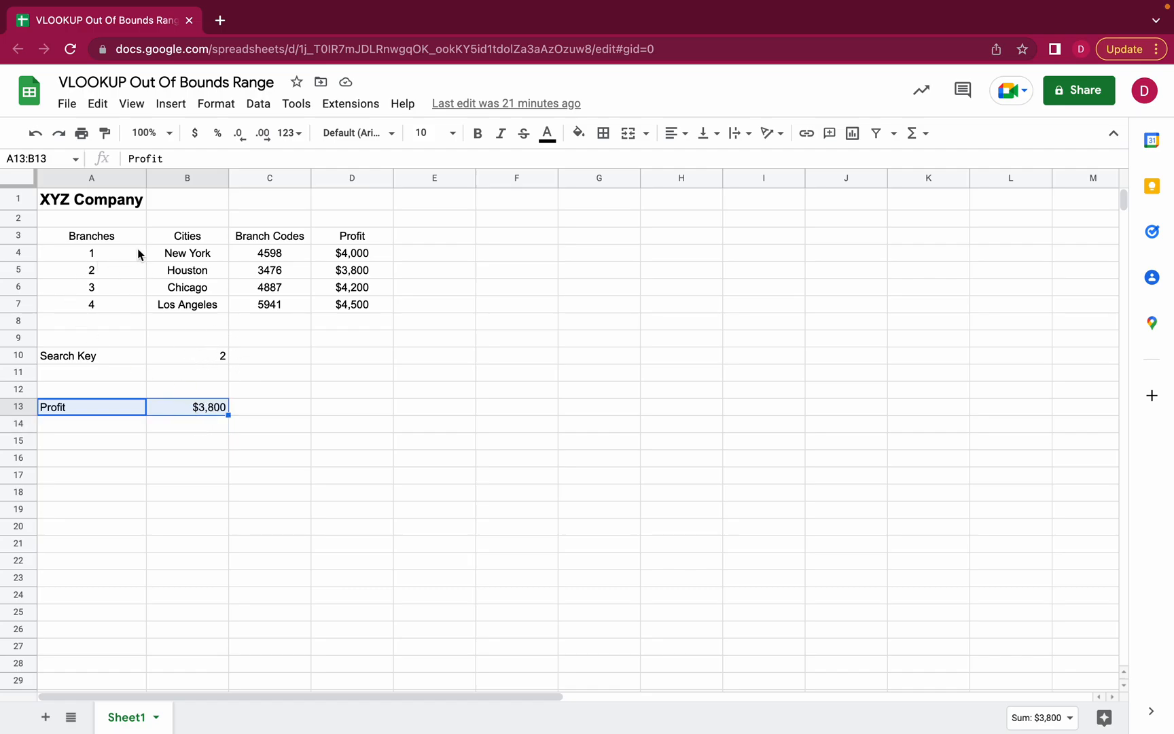
left_click(187, 407)
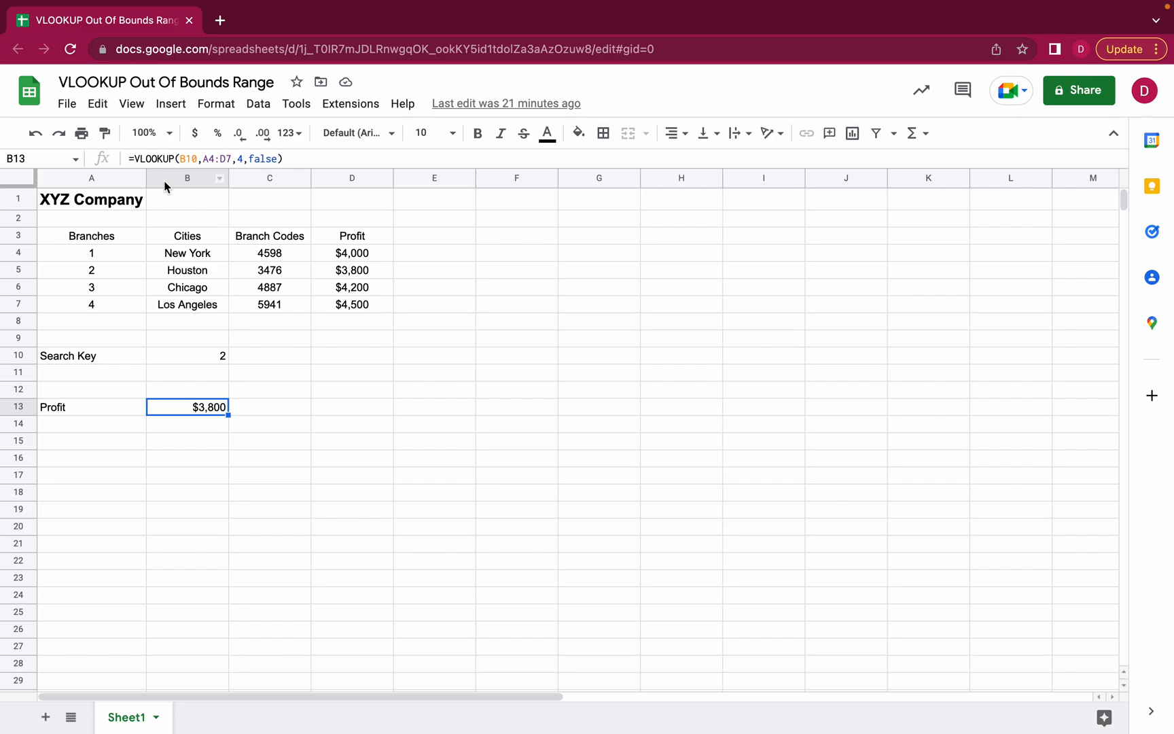
double_click(188, 406)
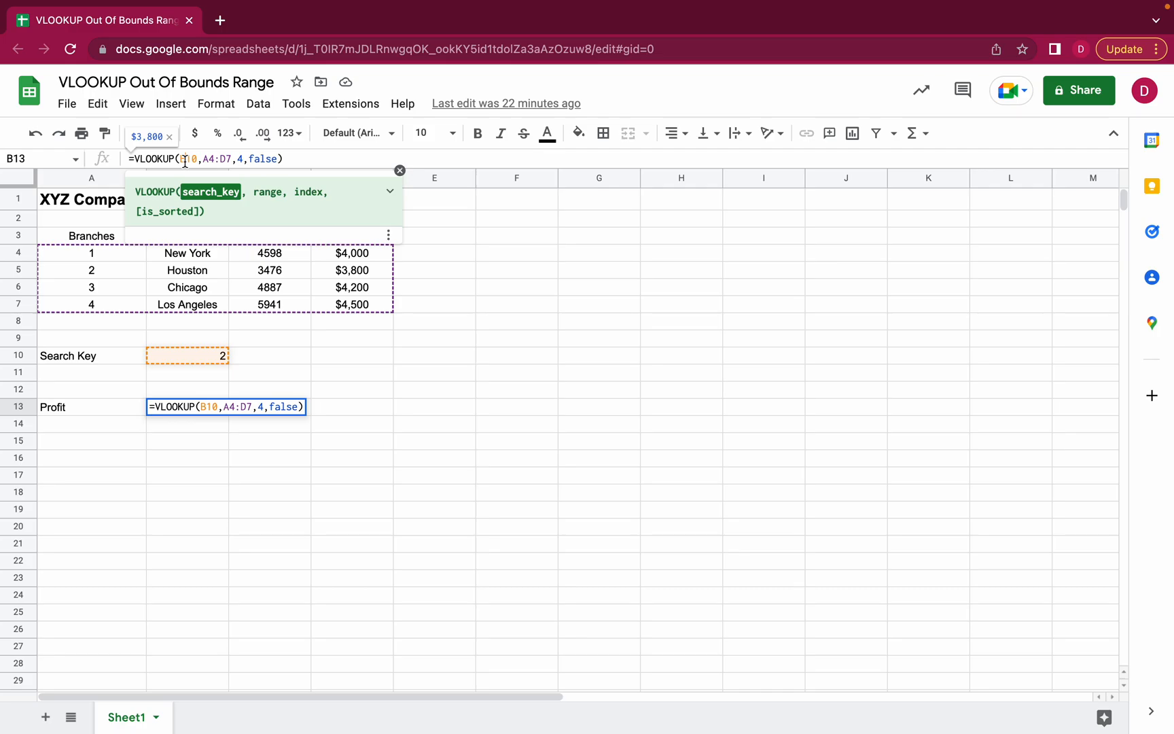
mouse_move(80, 334)
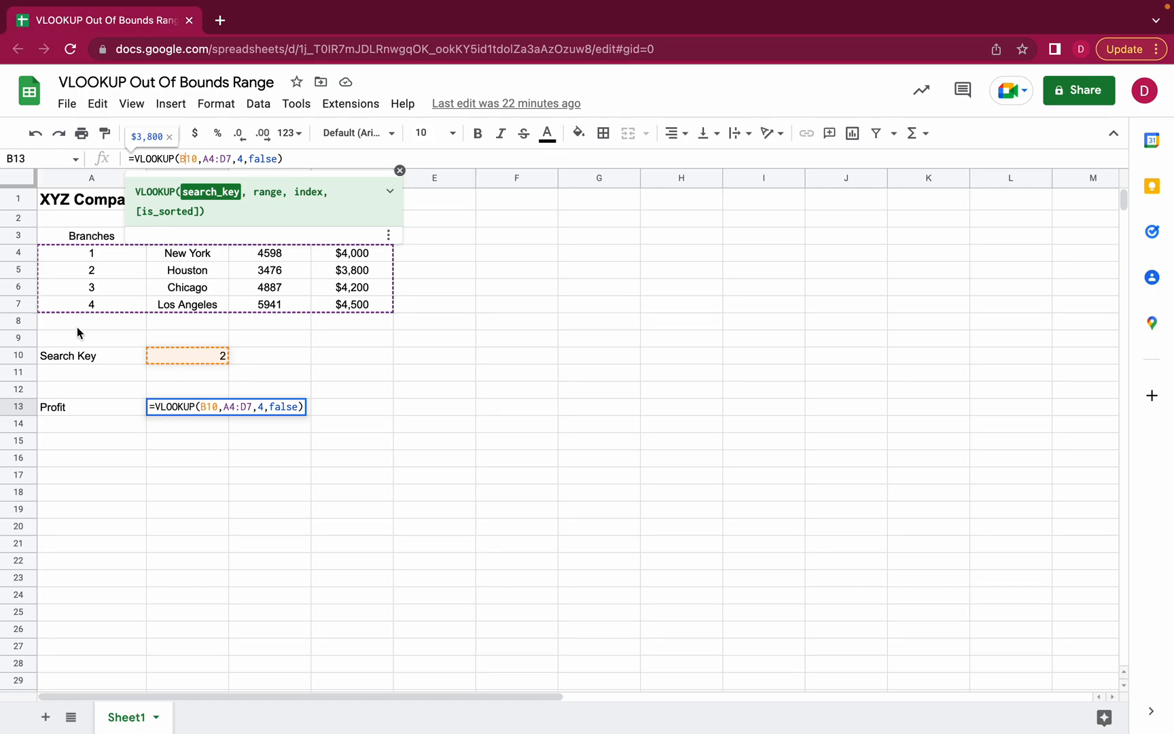
mouse_move(95, 344)
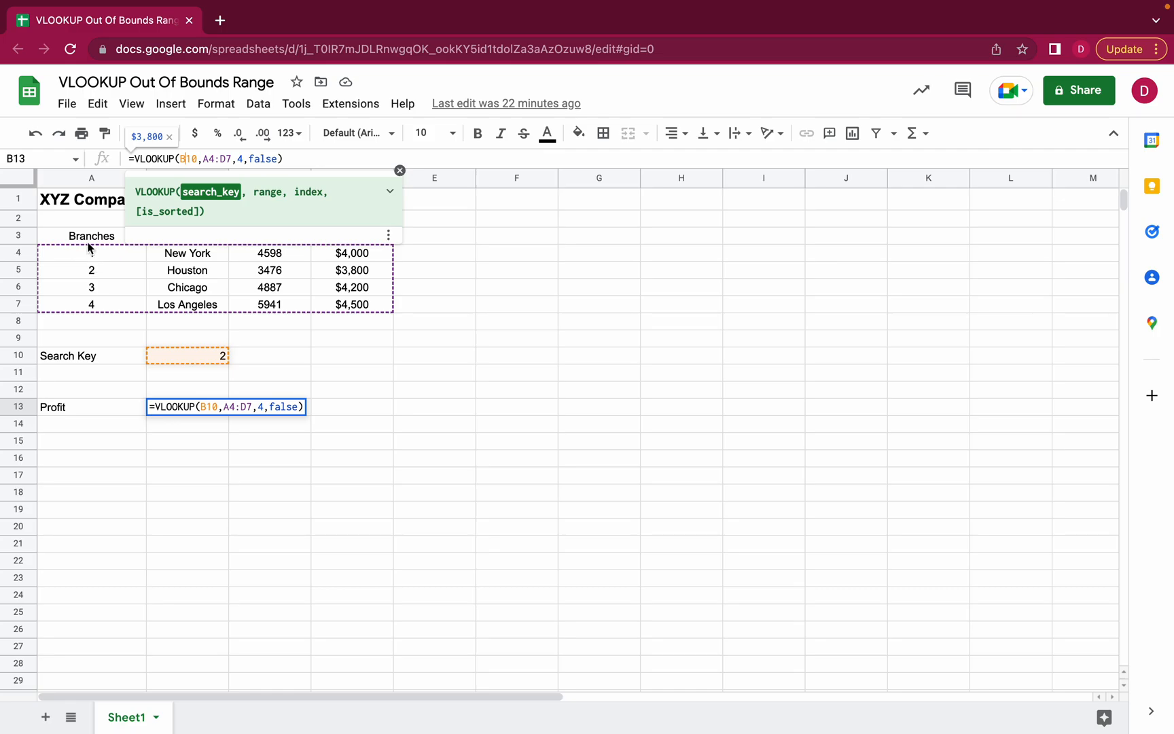
mouse_move(104, 295)
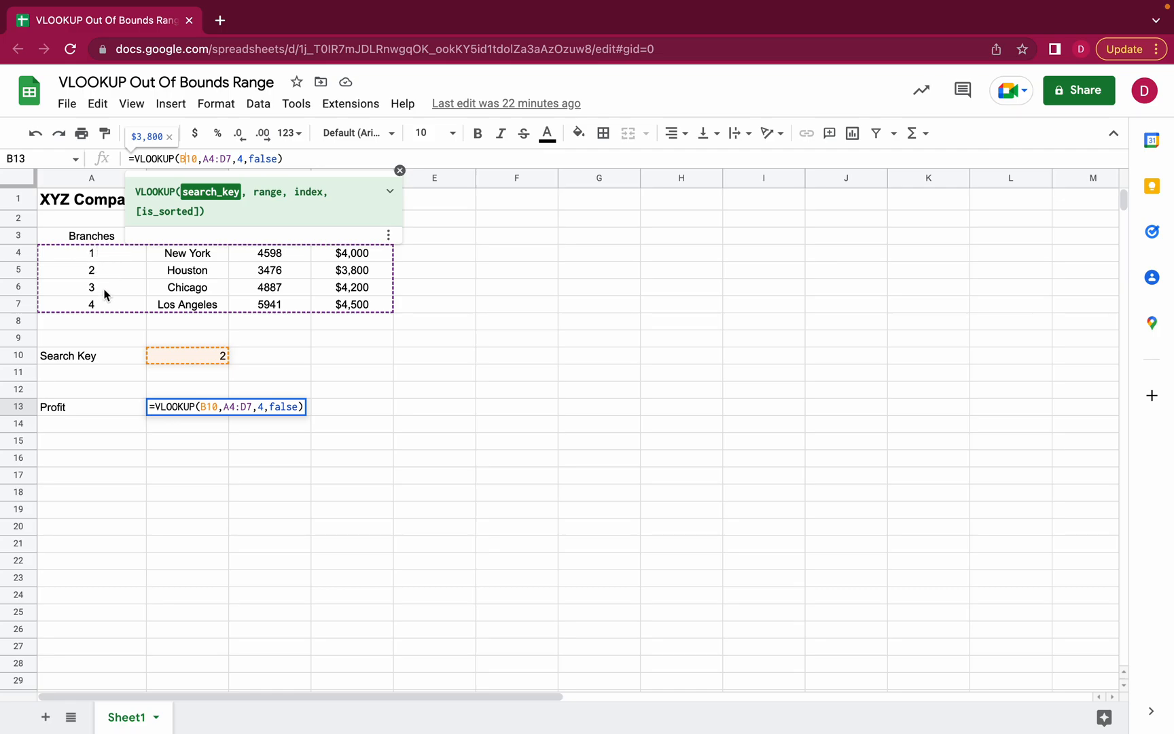
mouse_move(109, 316)
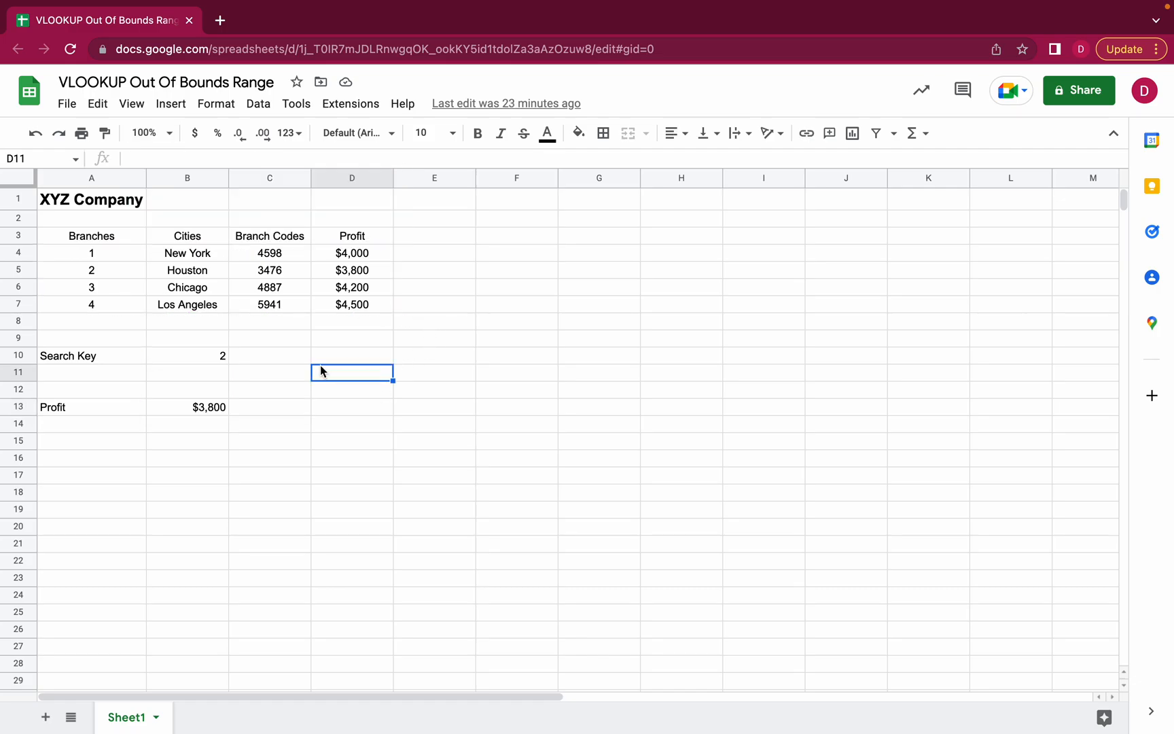
mouse_move(197, 428)
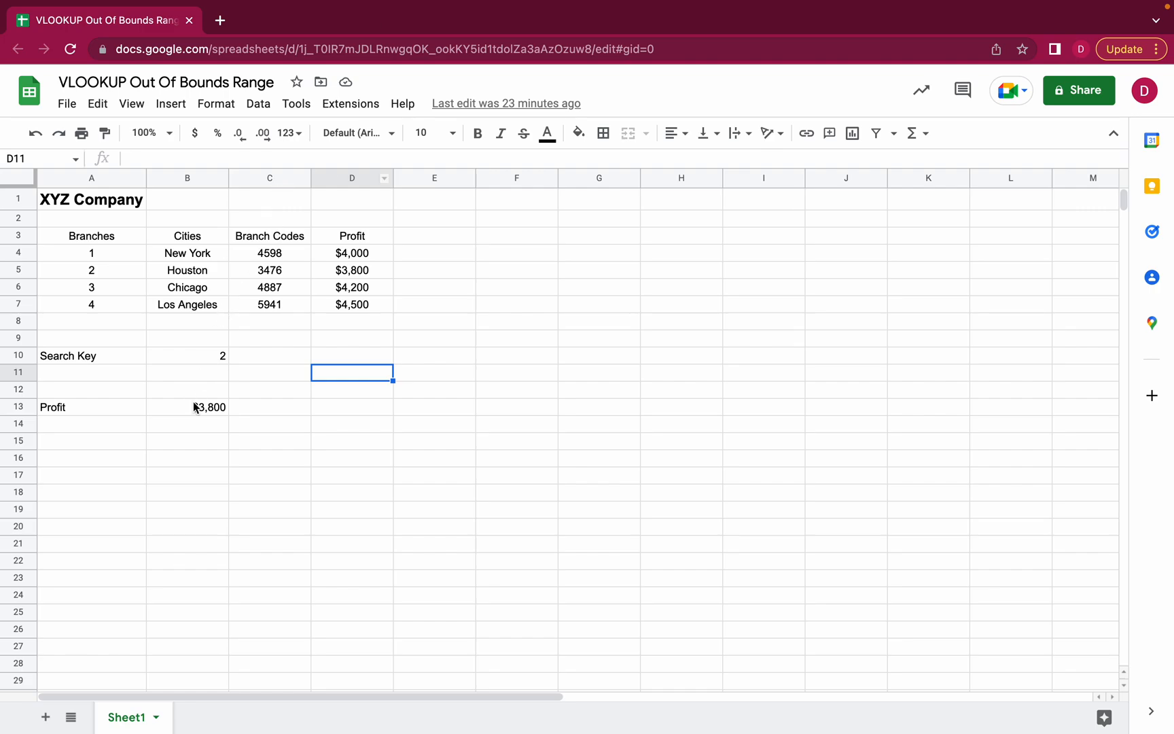
Step: Enter edit mode on the B13 VLOOKUP so ranges B10 and A4:D7 are outlined
left_click(187, 406)
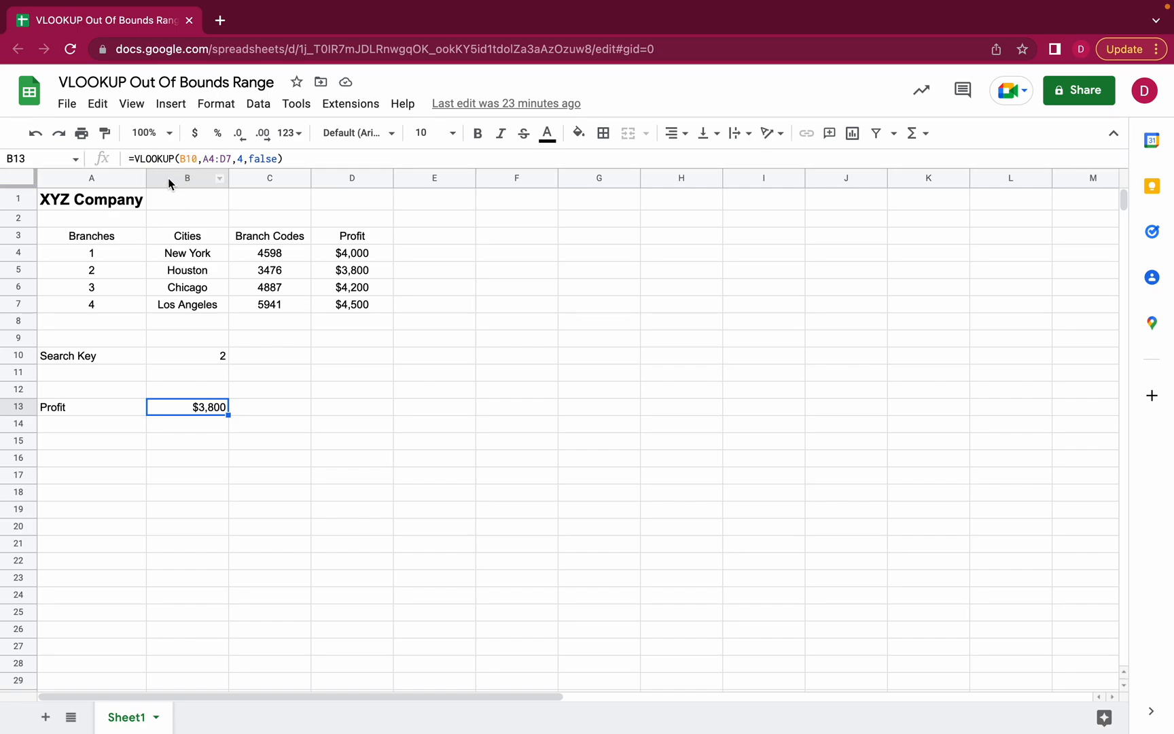
mouse_move(315, 185)
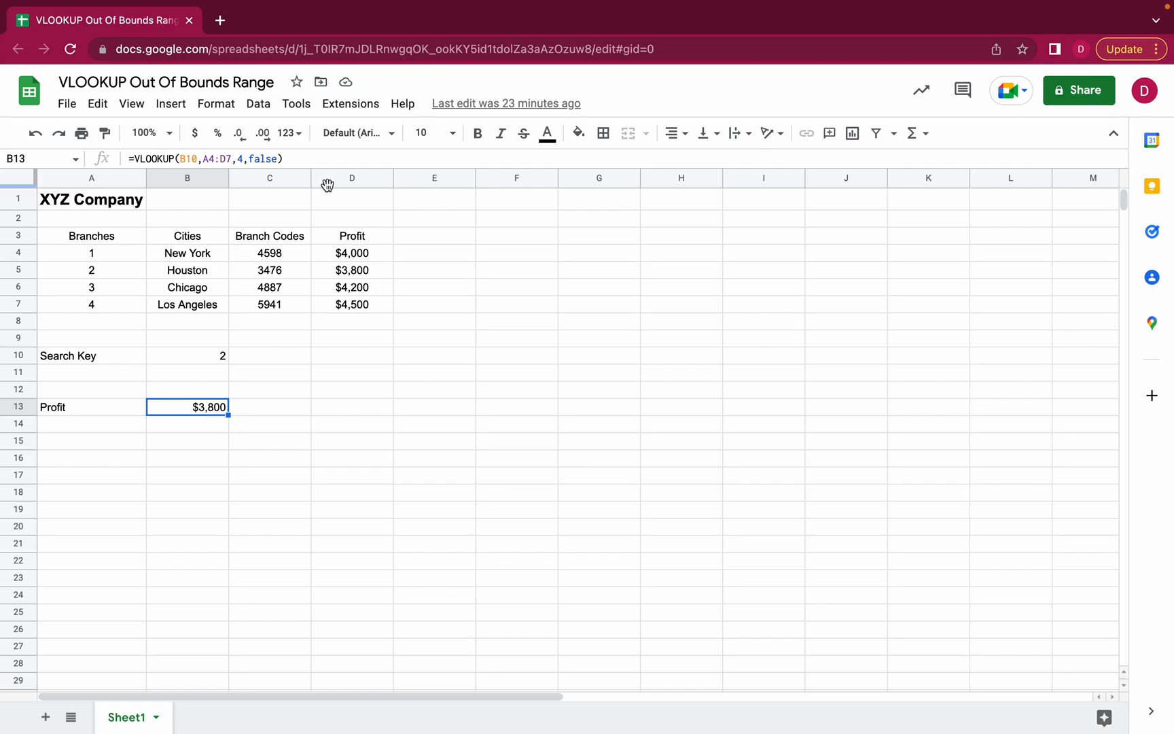
mouse_move(220, 261)
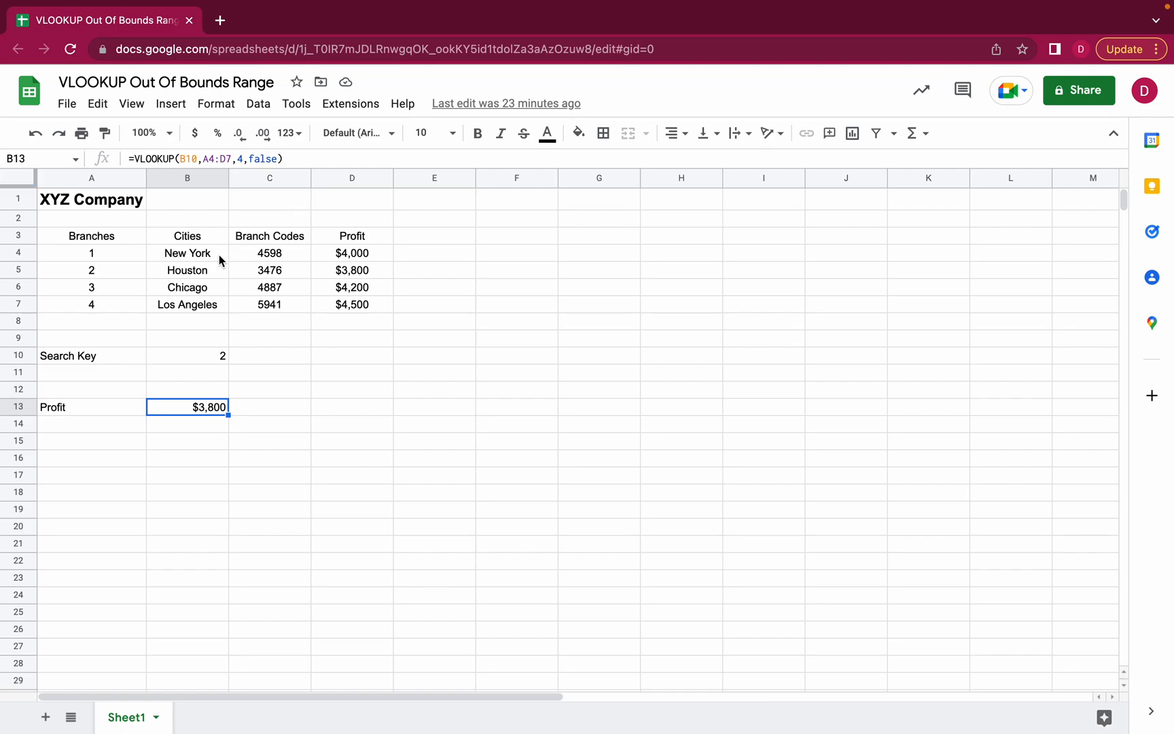
mouse_move(247, 178)
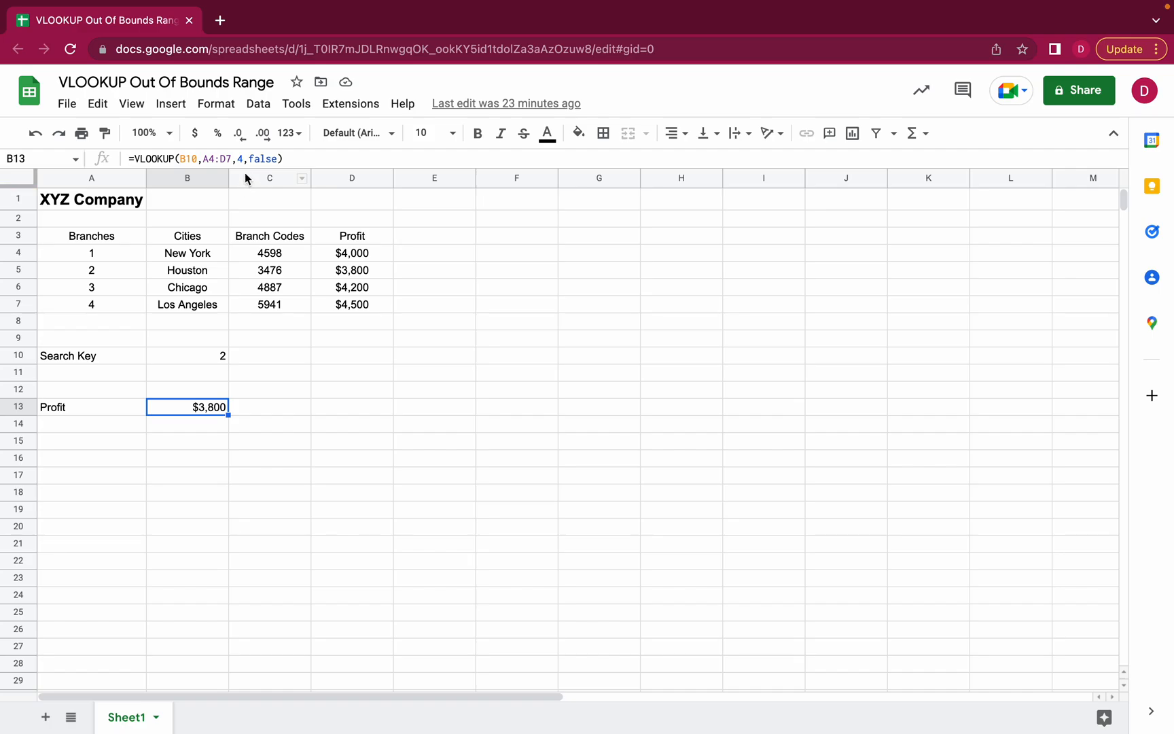
double_click(188, 406)
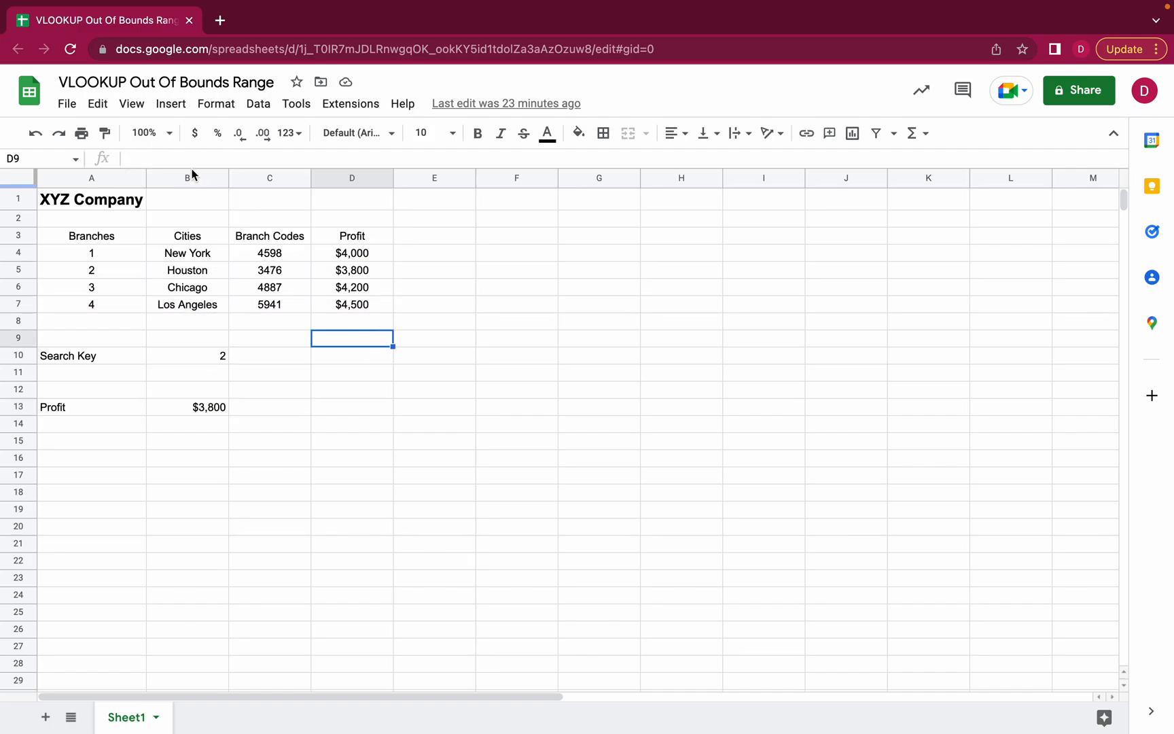
left_click(186, 407)
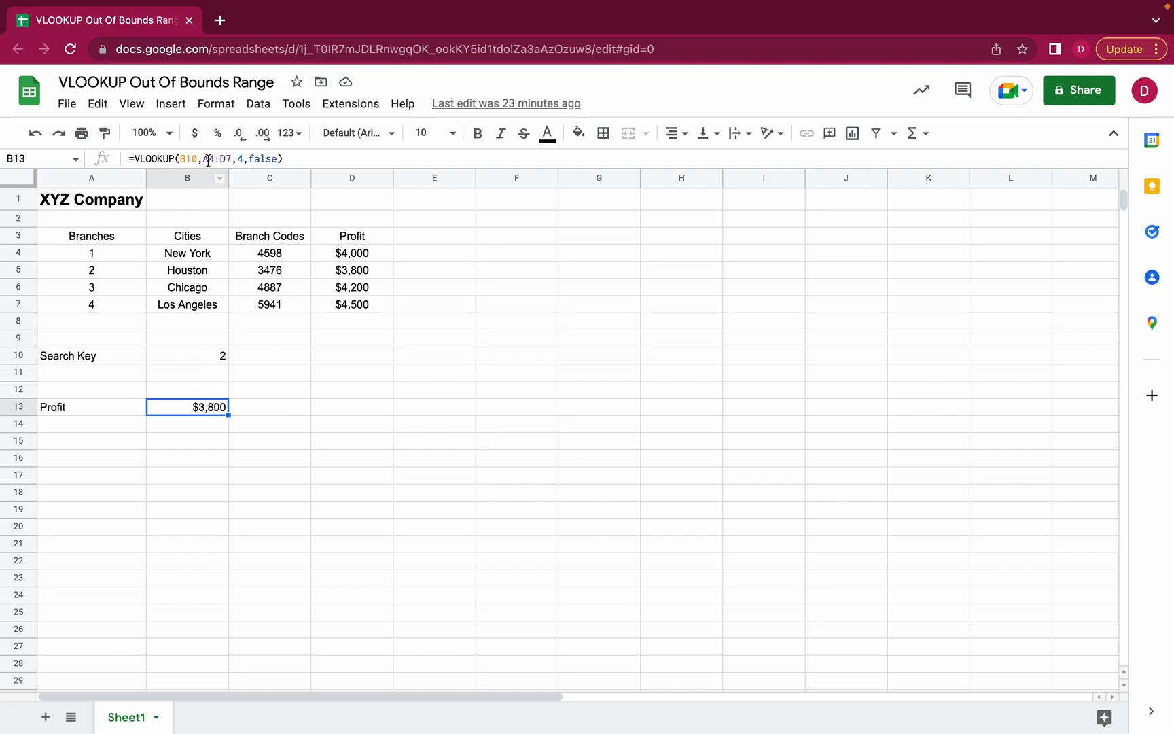
double_click(186, 406)
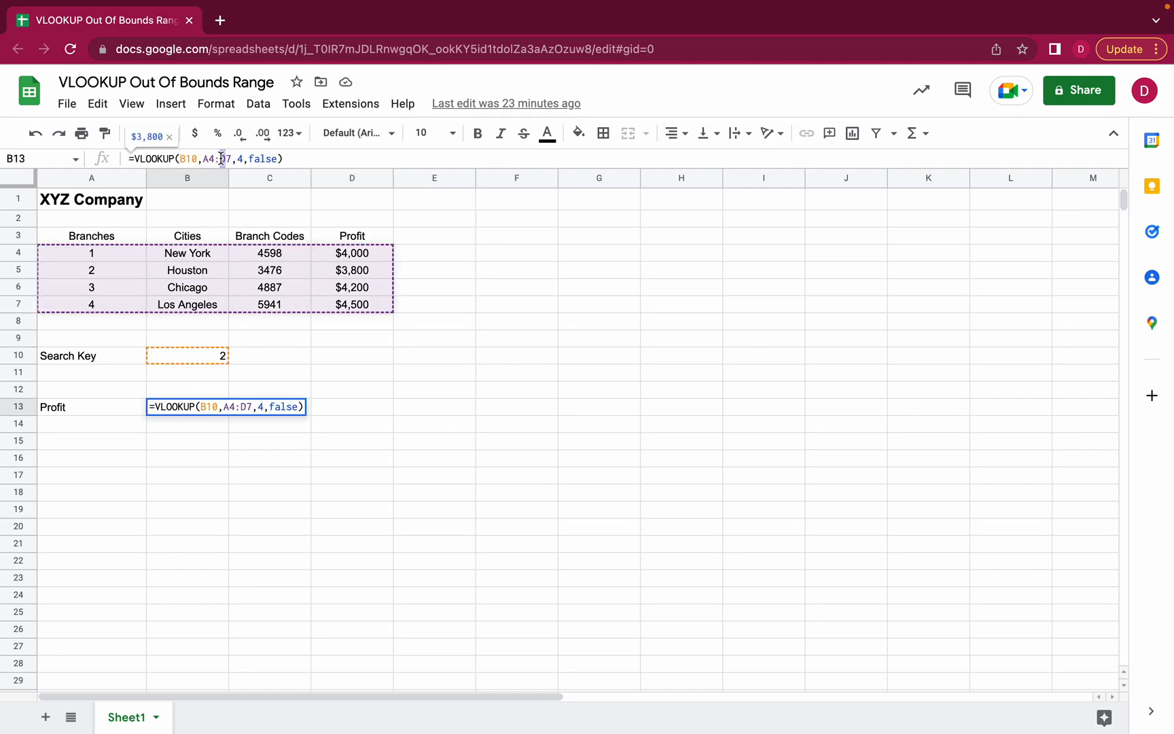
Step: Change the range end D7 to C7 and inspect B13's #REF! error
left_click(217, 159)
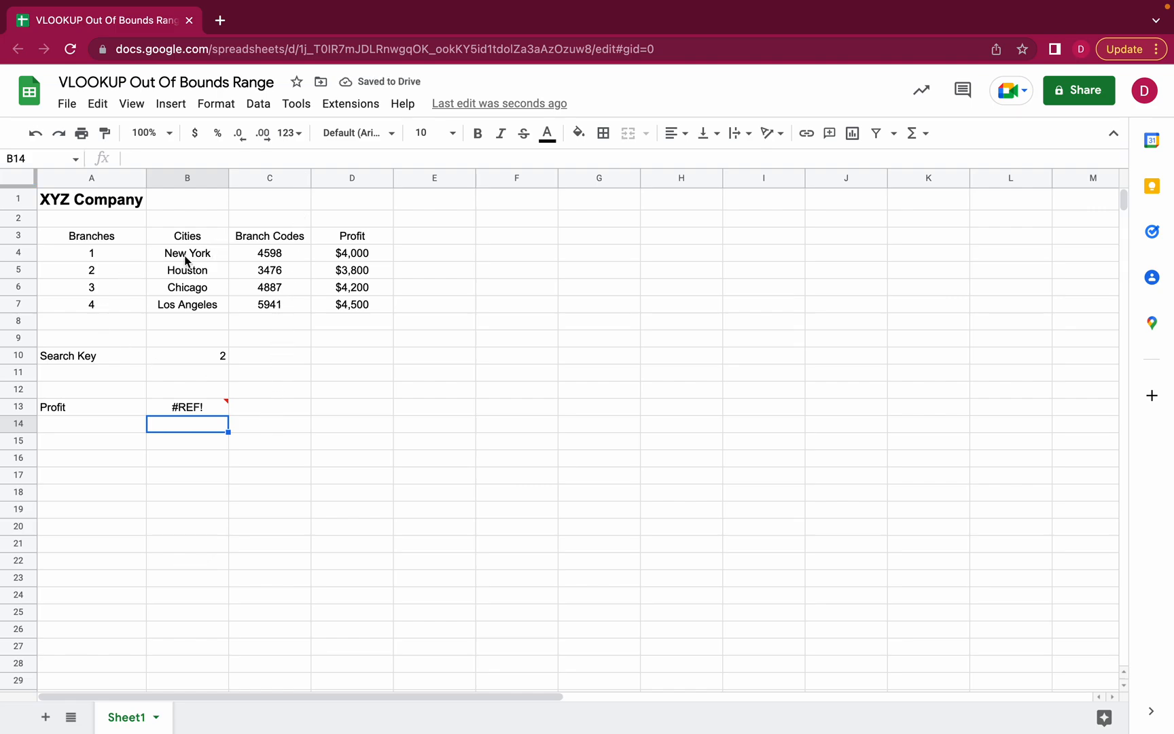
left_click(188, 407)
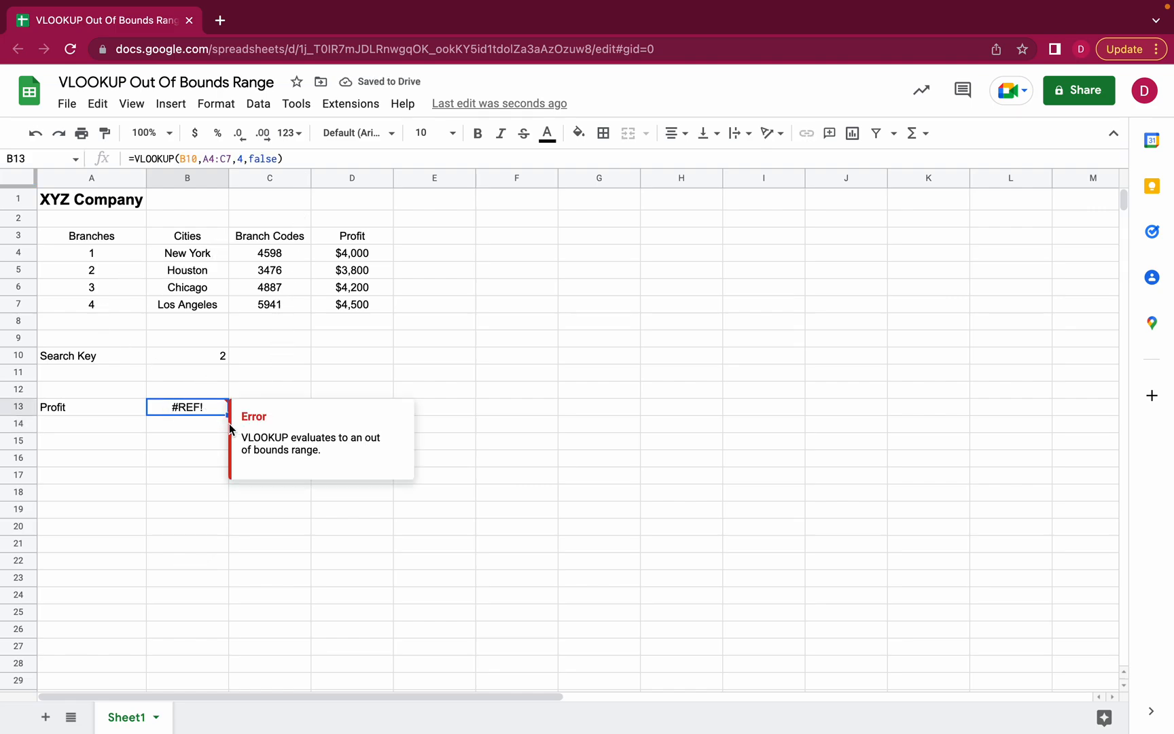
mouse_move(240, 439)
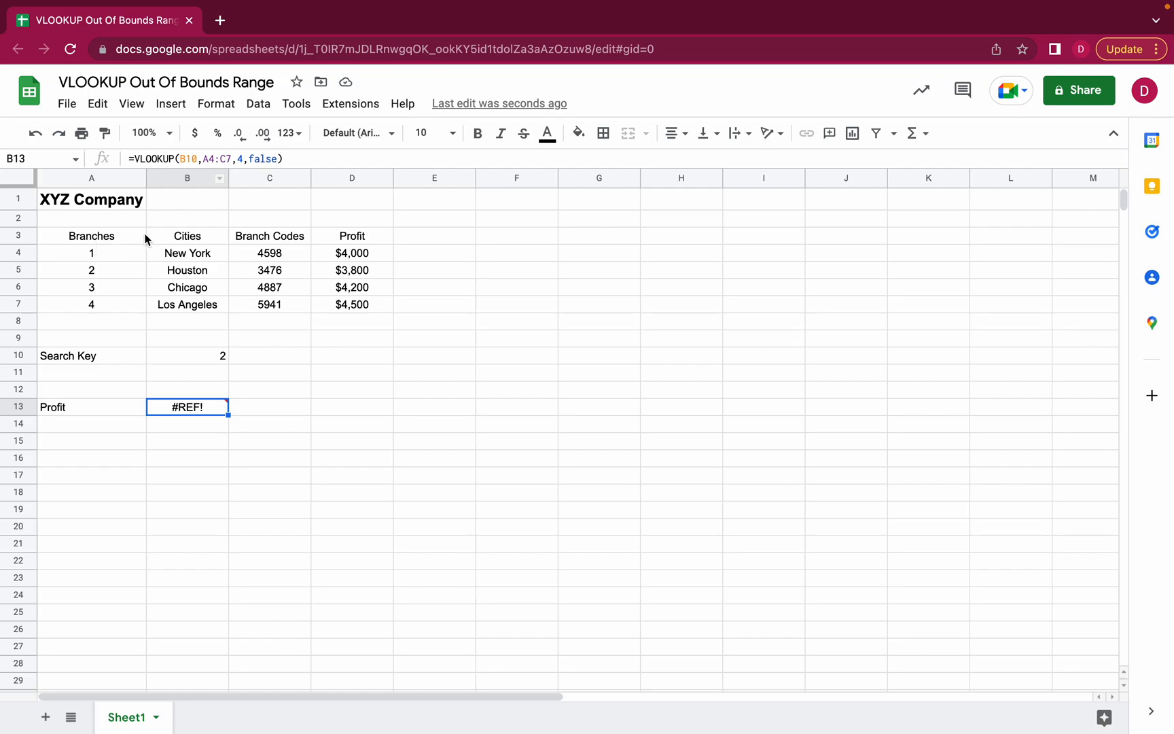
mouse_move(285, 240)
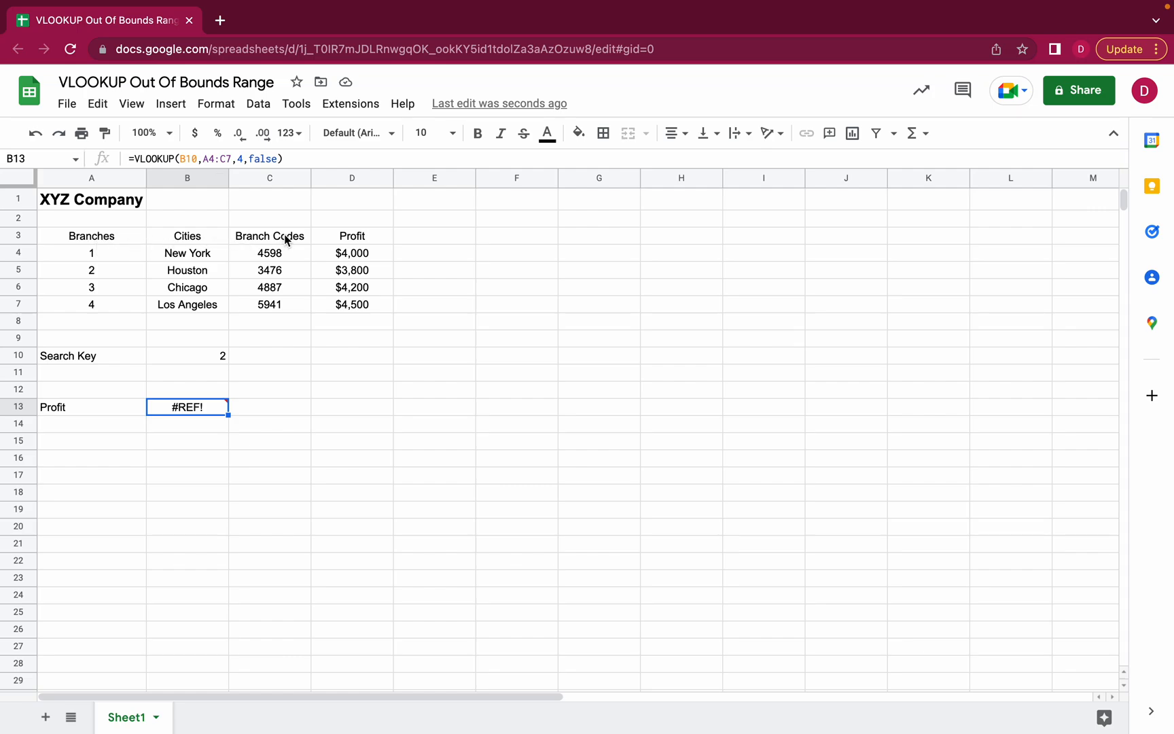
mouse_move(240, 167)
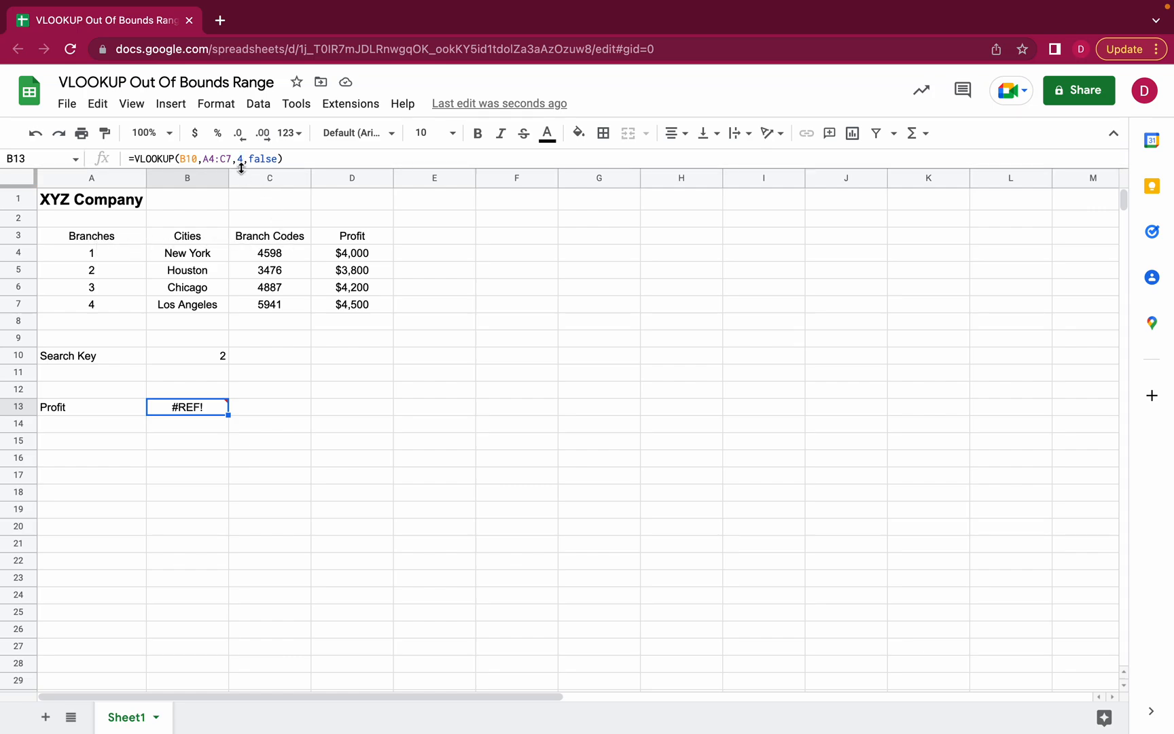
mouse_move(96, 183)
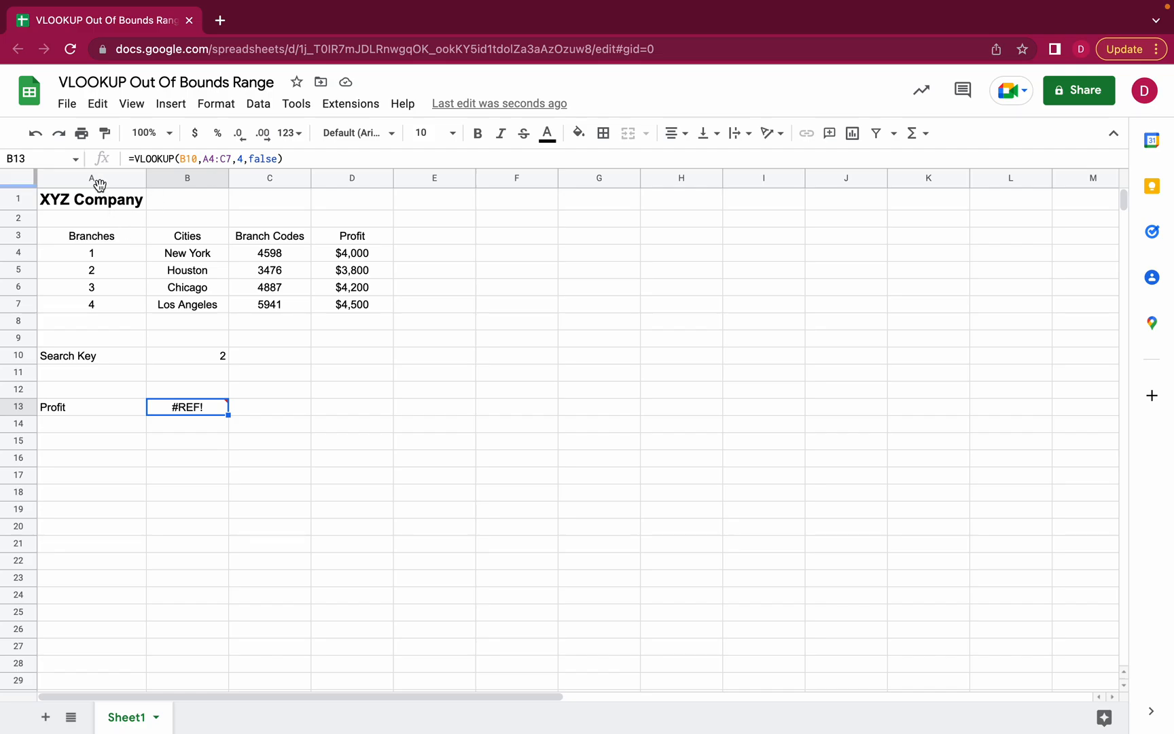
mouse_move(335, 179)
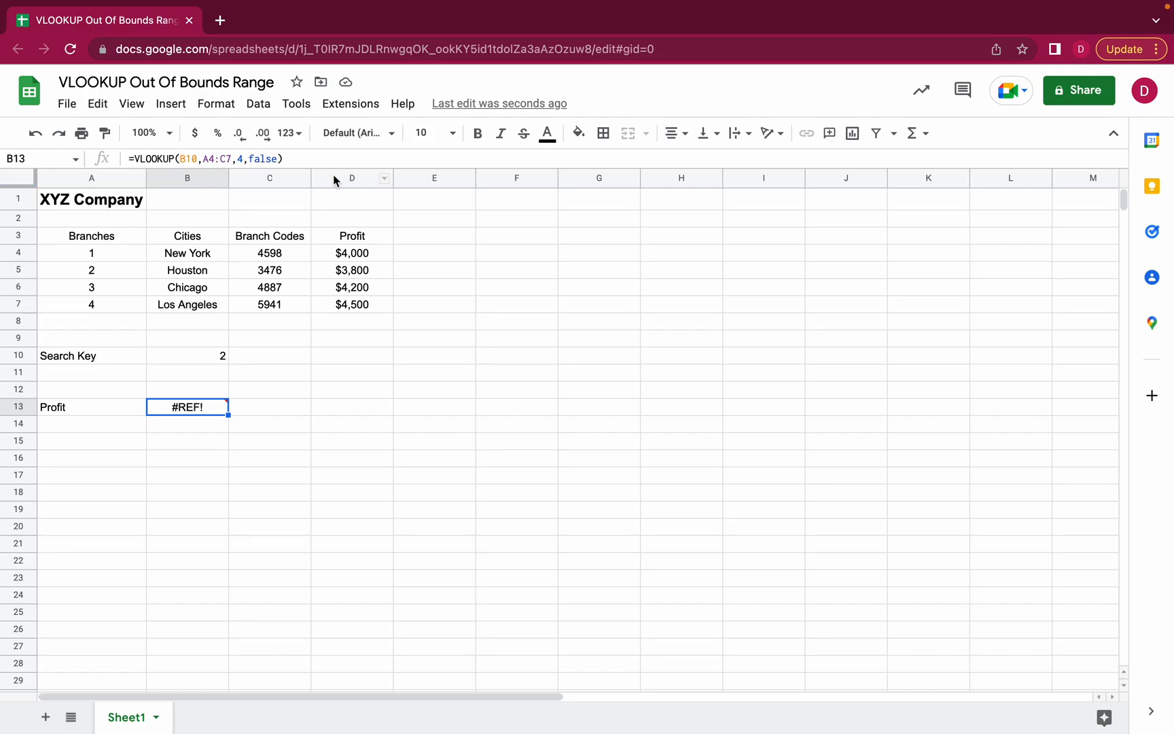
mouse_move(360, 228)
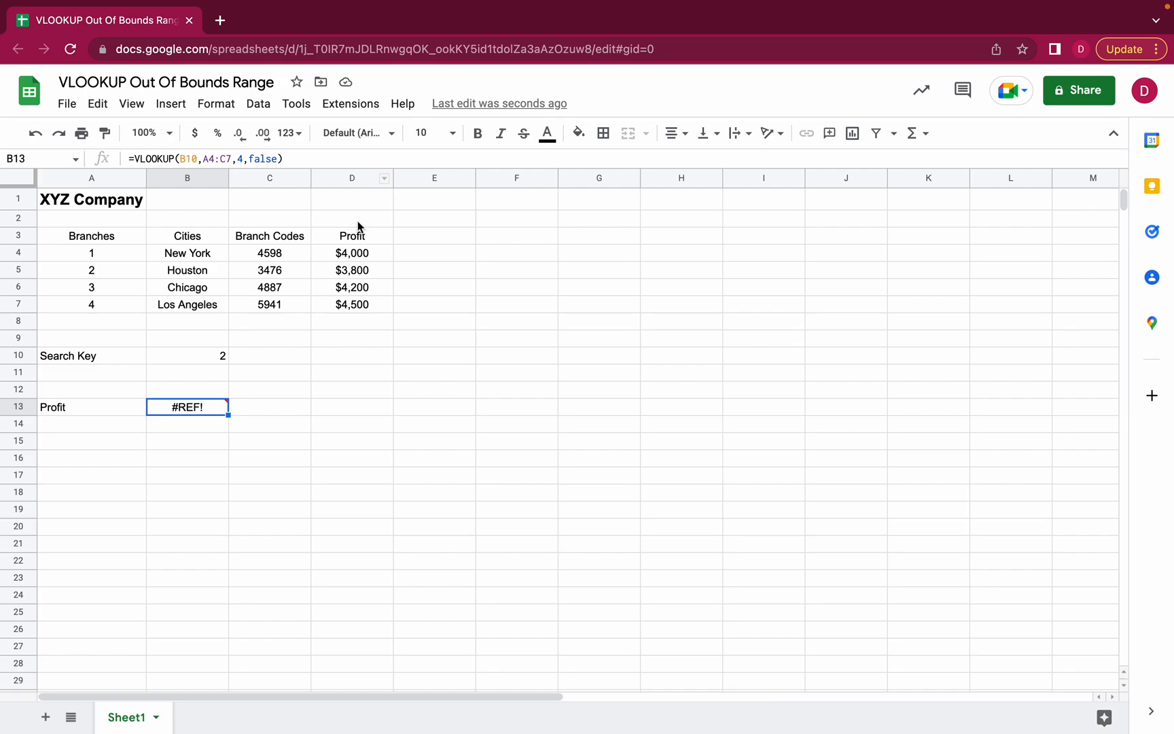
mouse_move(242, 258)
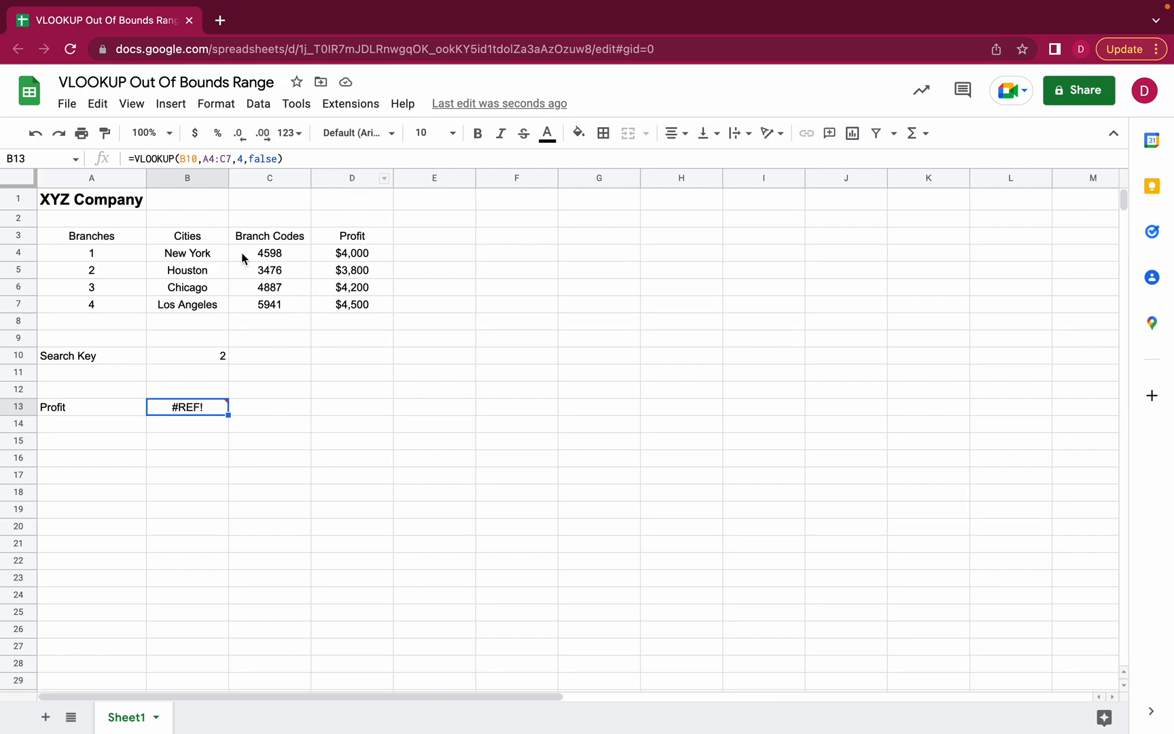
mouse_move(265, 278)
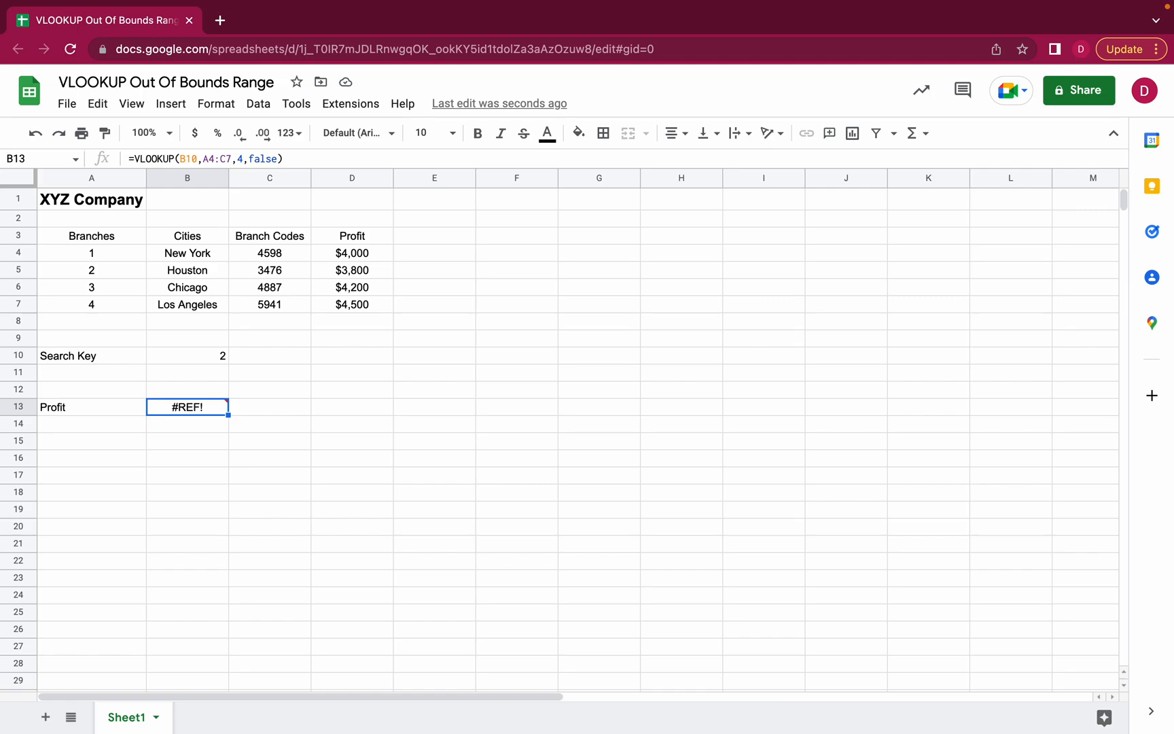
left_click(270, 372)
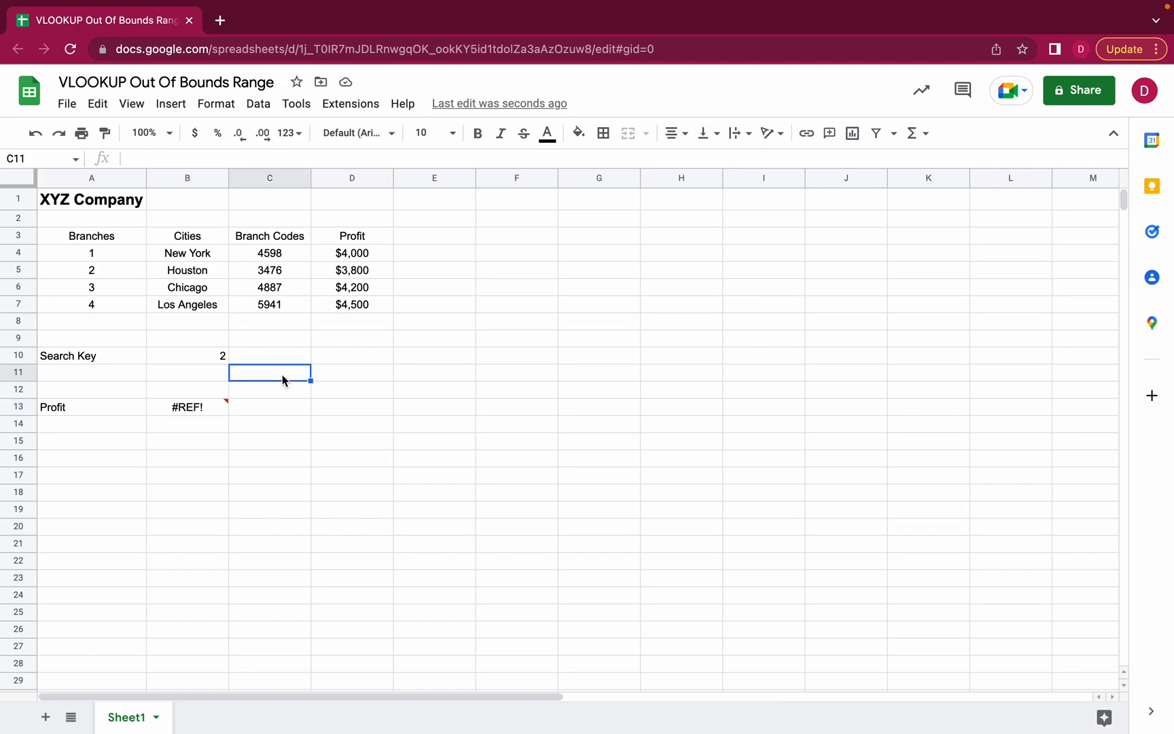
Step: Edit B13's range from A4:C7 back to A4:D7 and recheck the formula
left_click(188, 406)
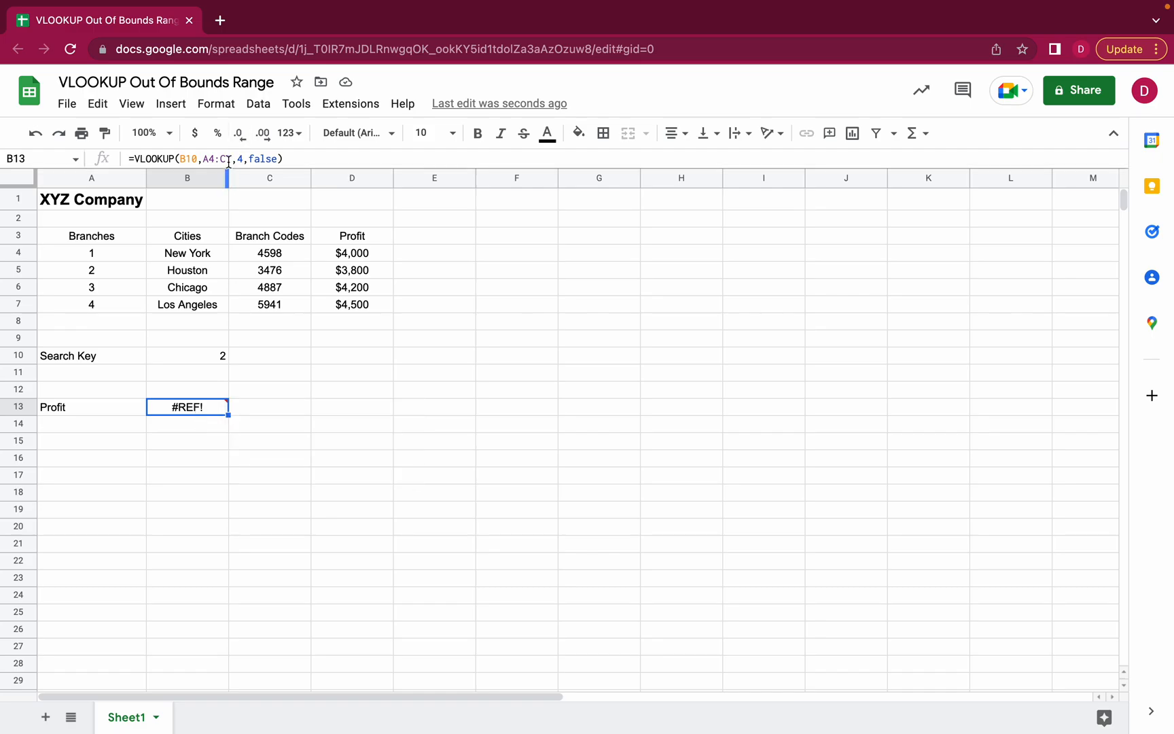
double_click(186, 407)
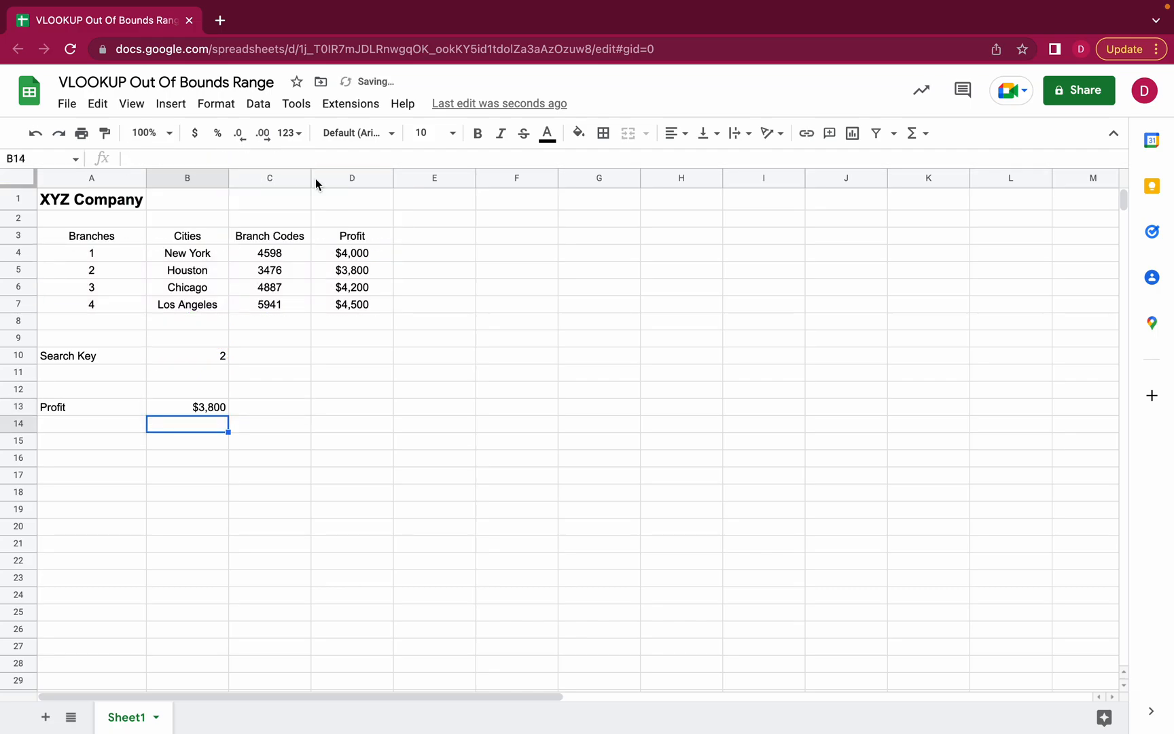
left_click(188, 406)
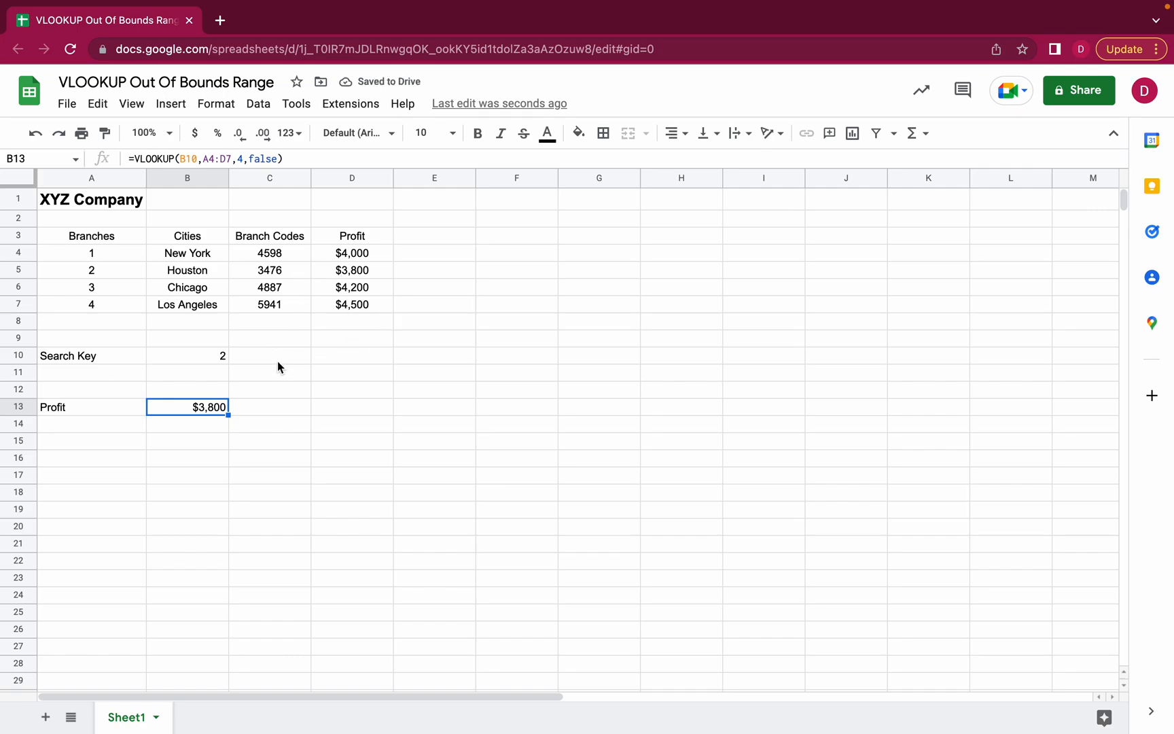
mouse_move(280, 367)
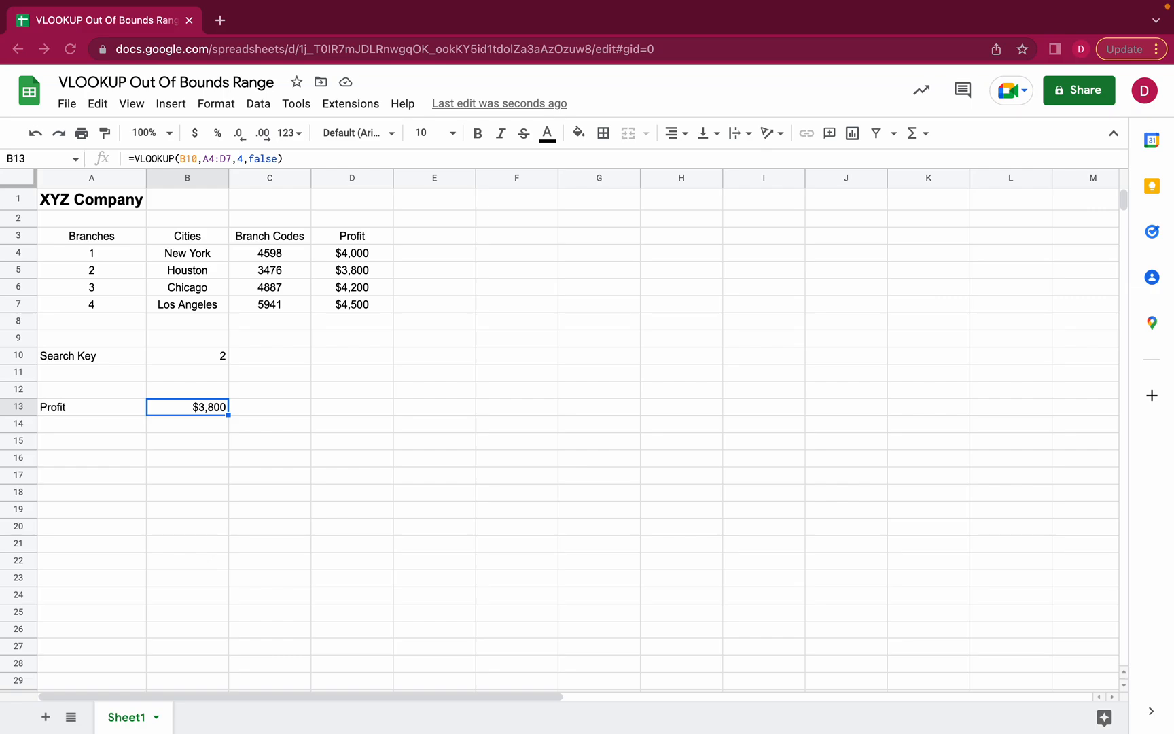
mouse_move(269, 414)
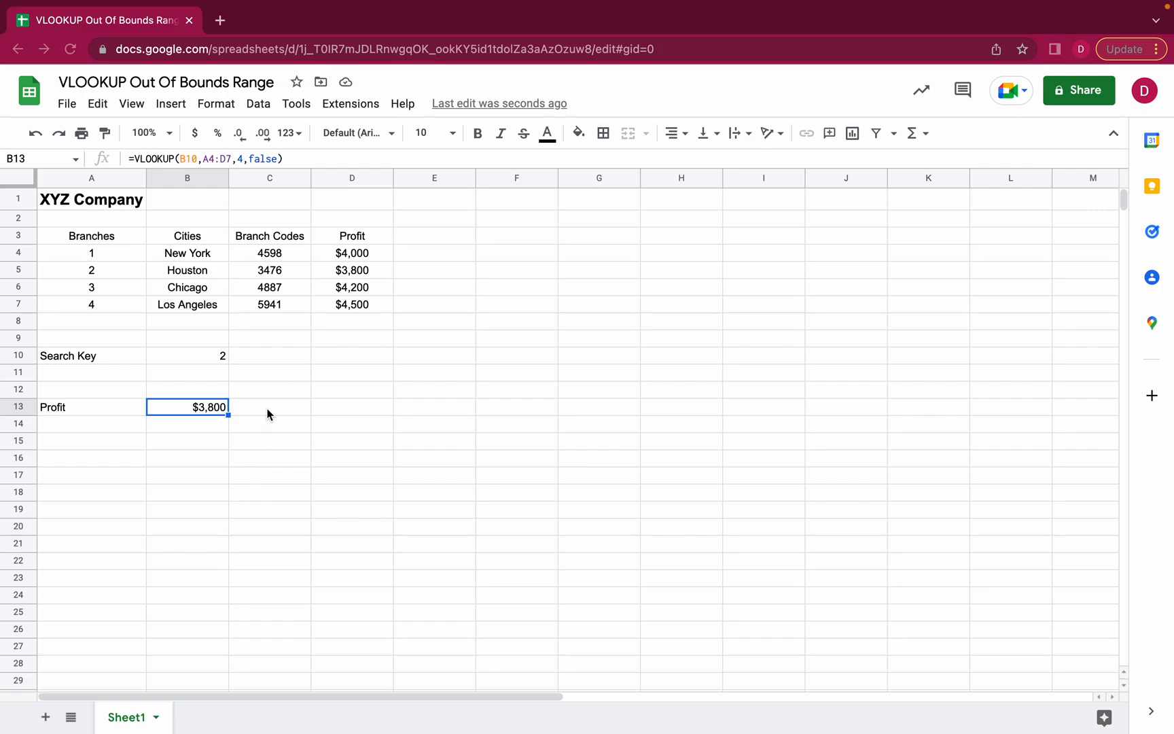
mouse_move(277, 405)
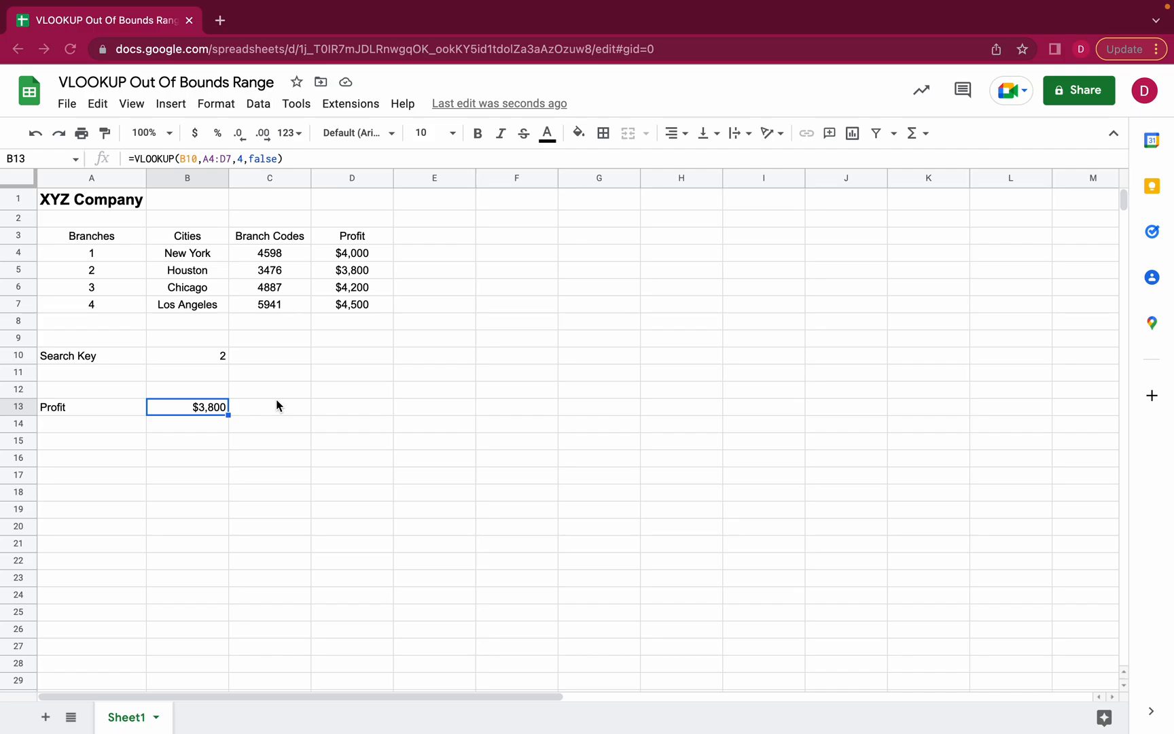
mouse_move(270, 328)
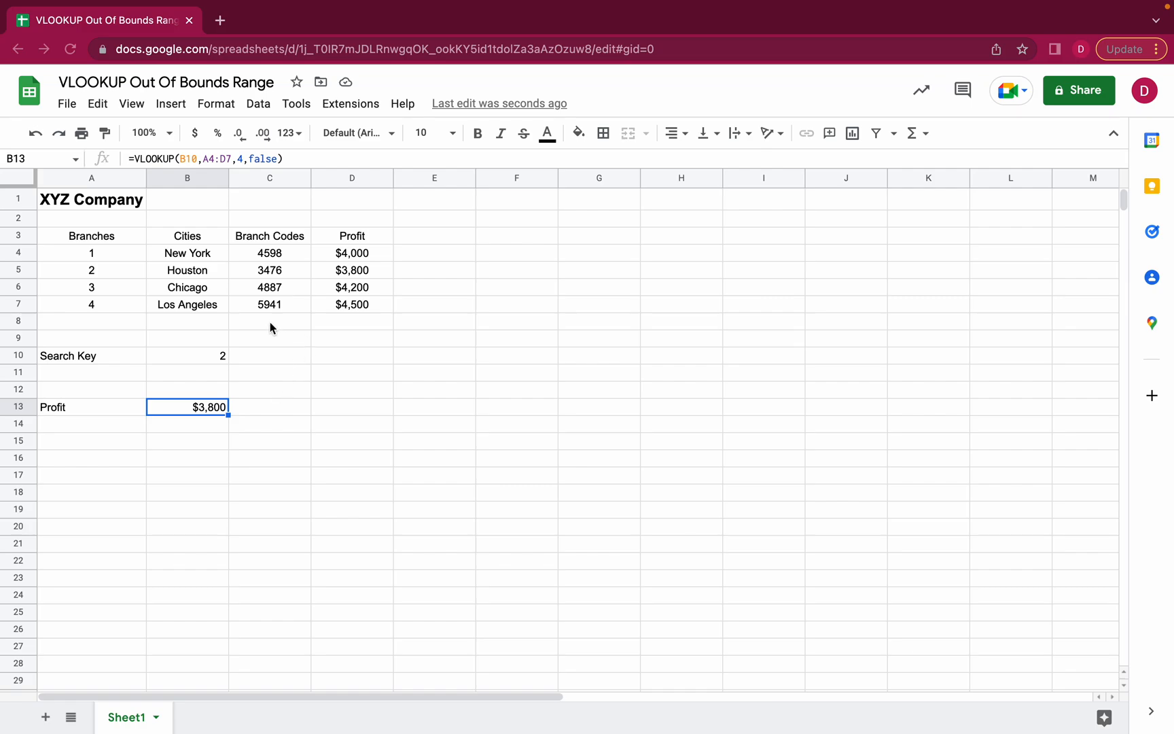
mouse_move(234, 200)
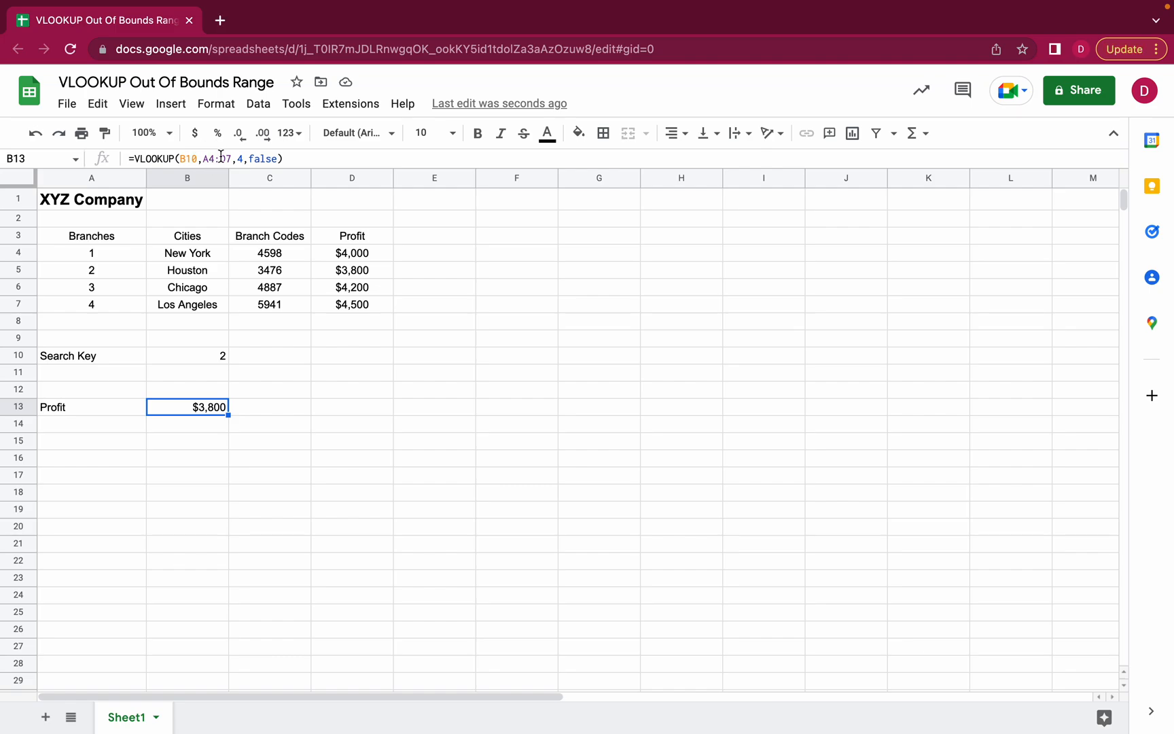
Step: Reopen the B13 formula and type 5 as the column index
double_click(187, 406)
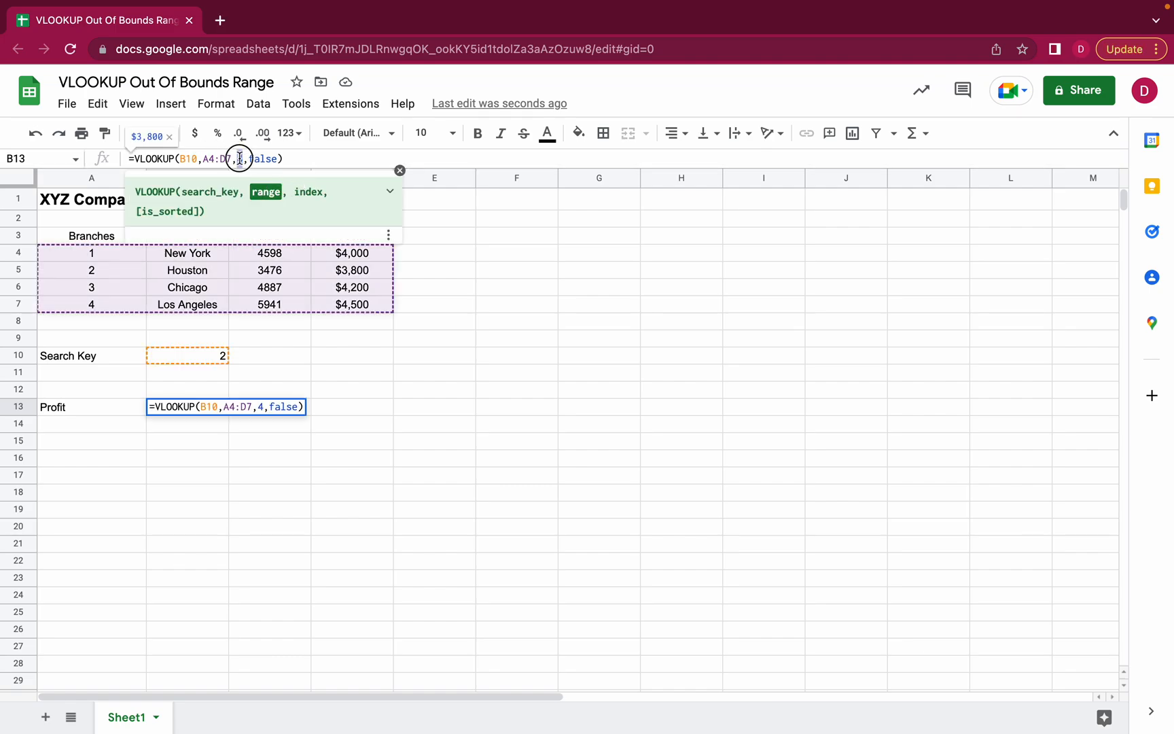
type("5")
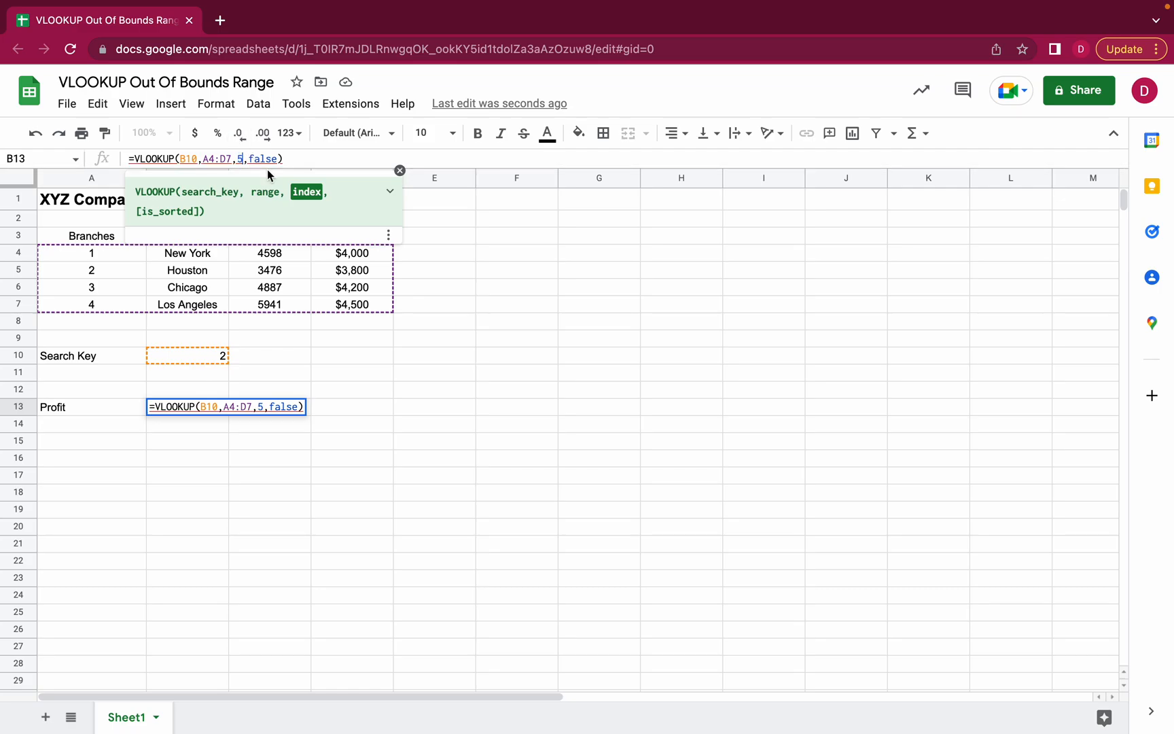
mouse_move(440, 269)
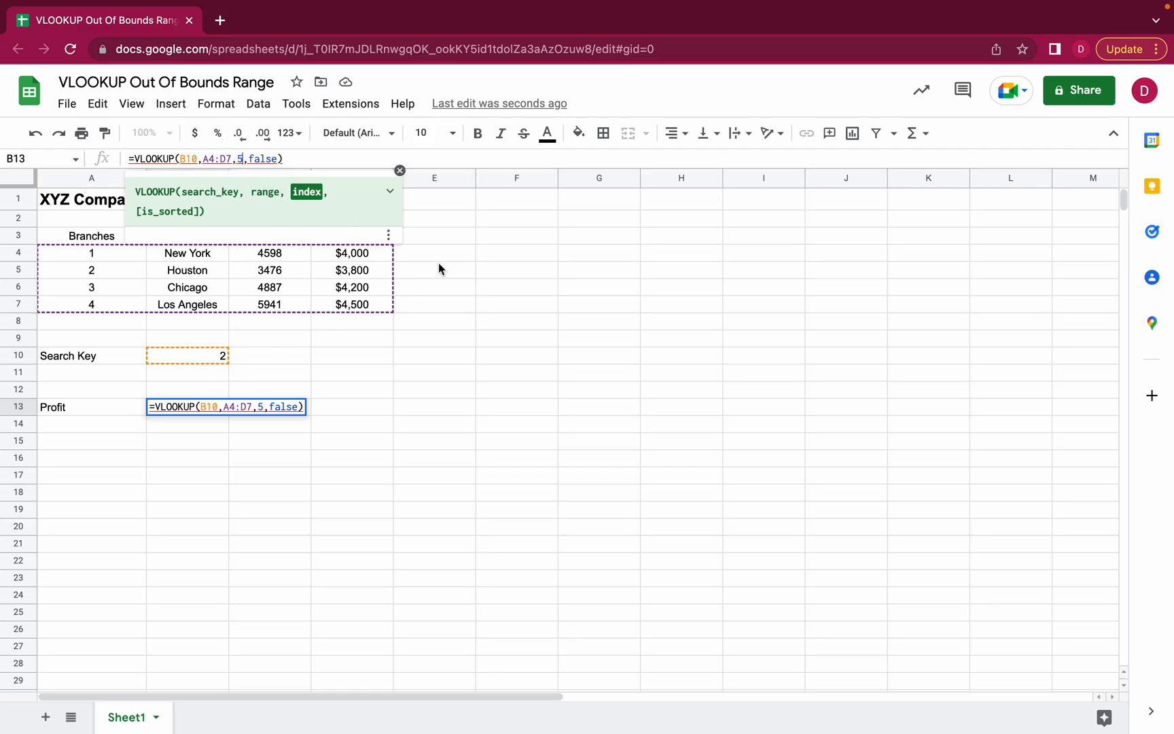
mouse_move(320, 271)
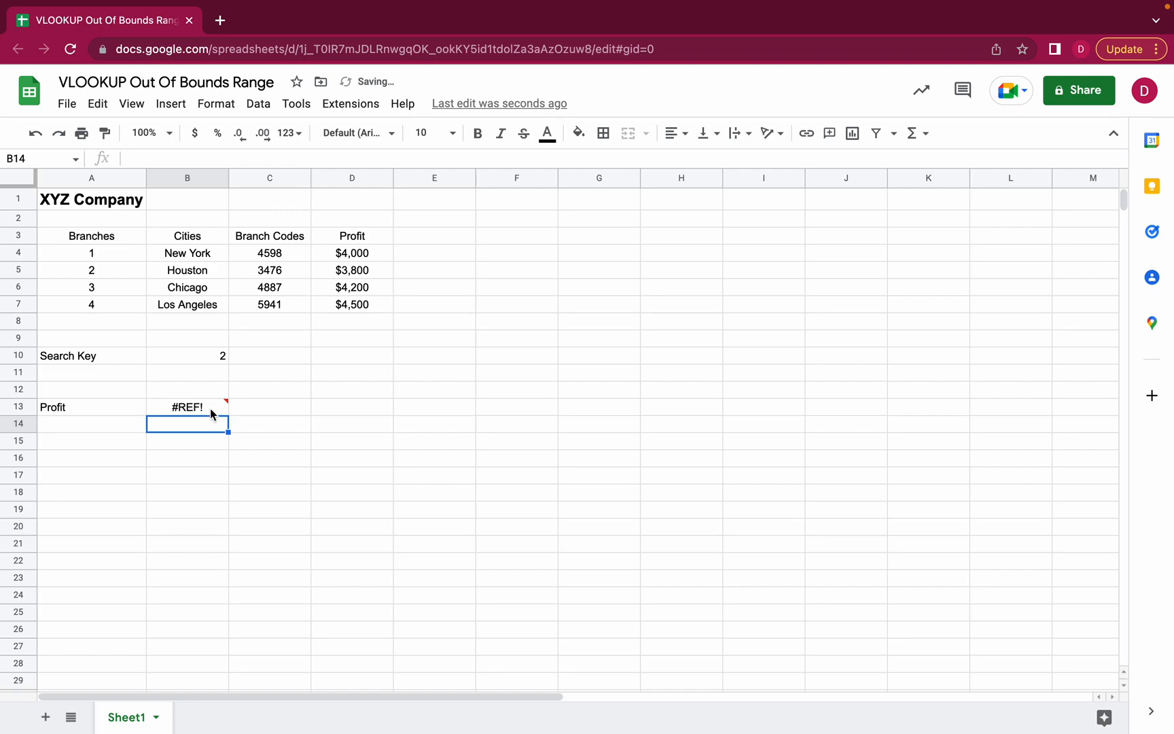
Step: Read B13's out-of-bounds #REF! explanation, then reopen the formula
left_click(187, 406)
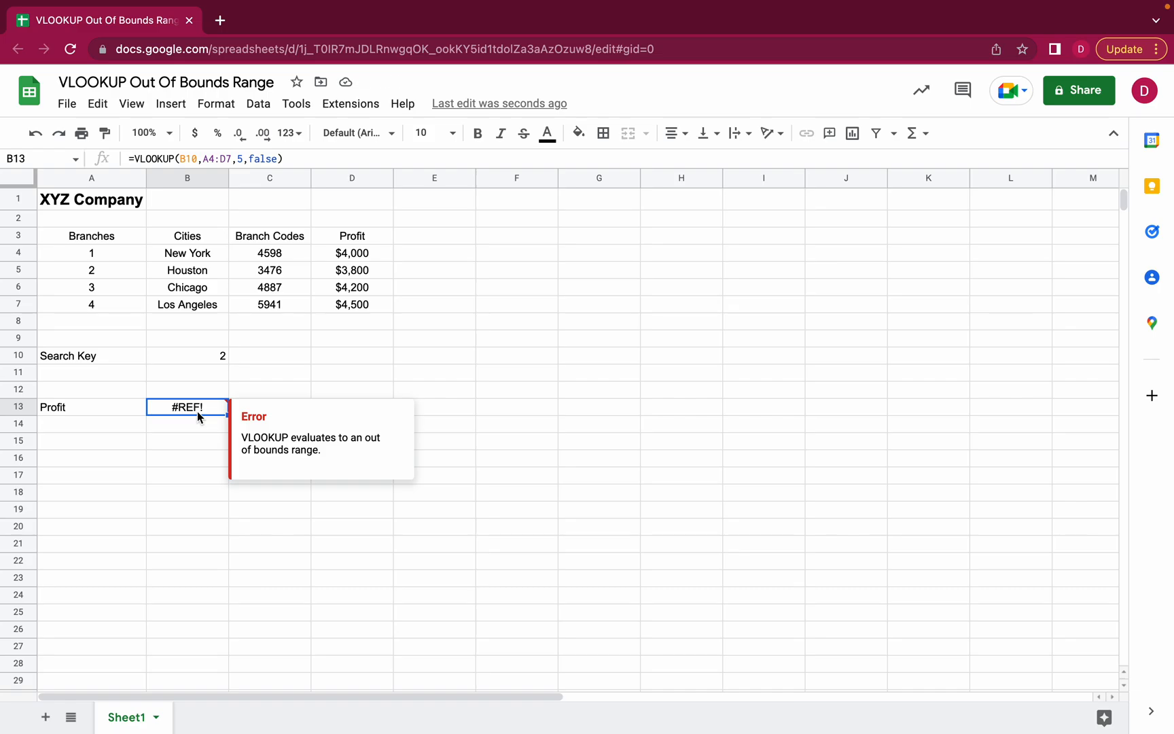
mouse_move(327, 406)
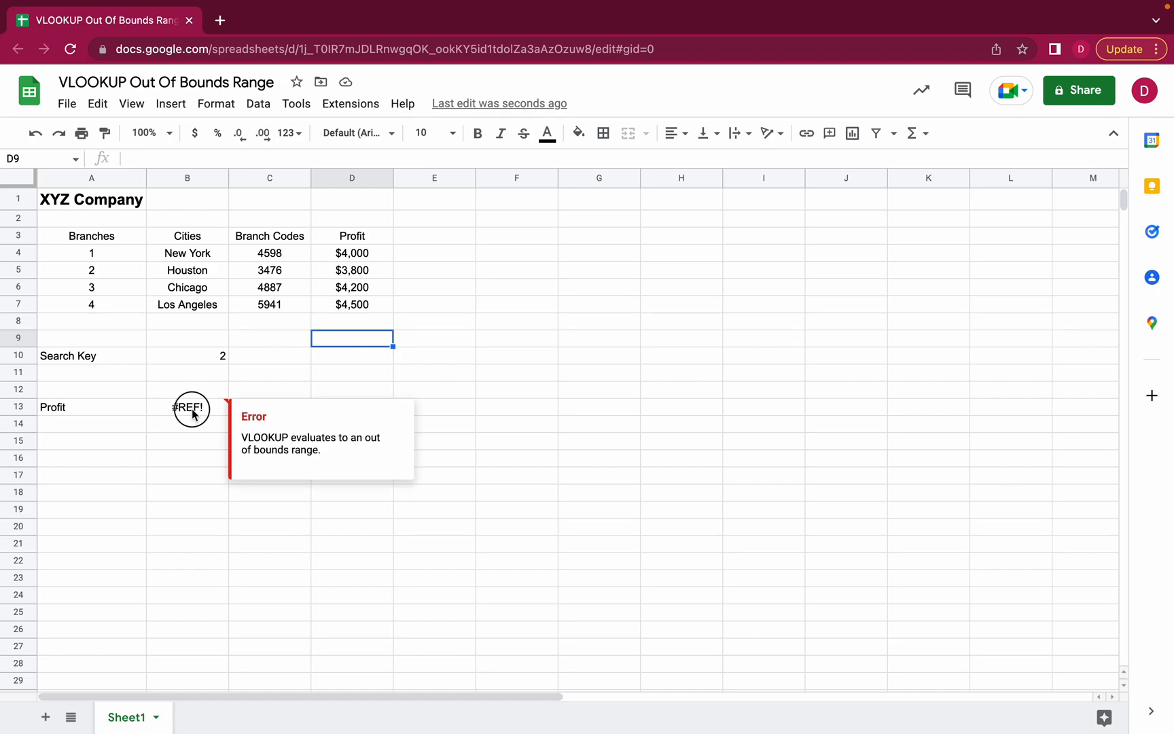
double_click(190, 407)
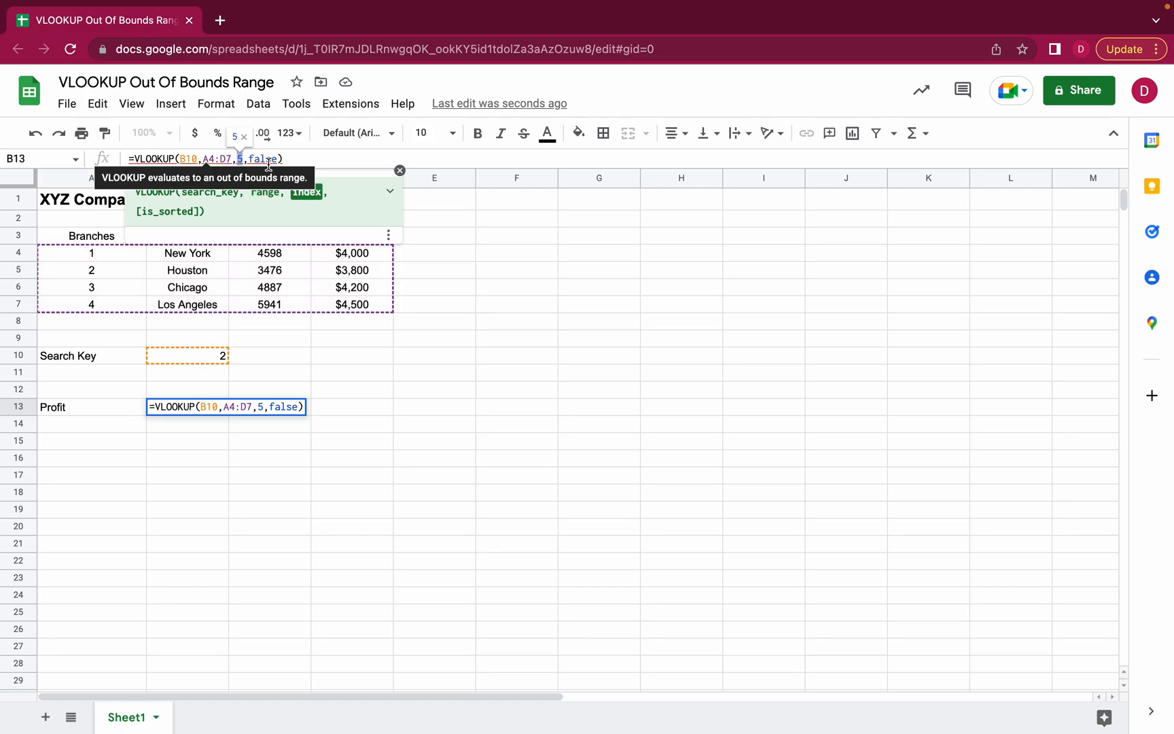
mouse_move(384, 235)
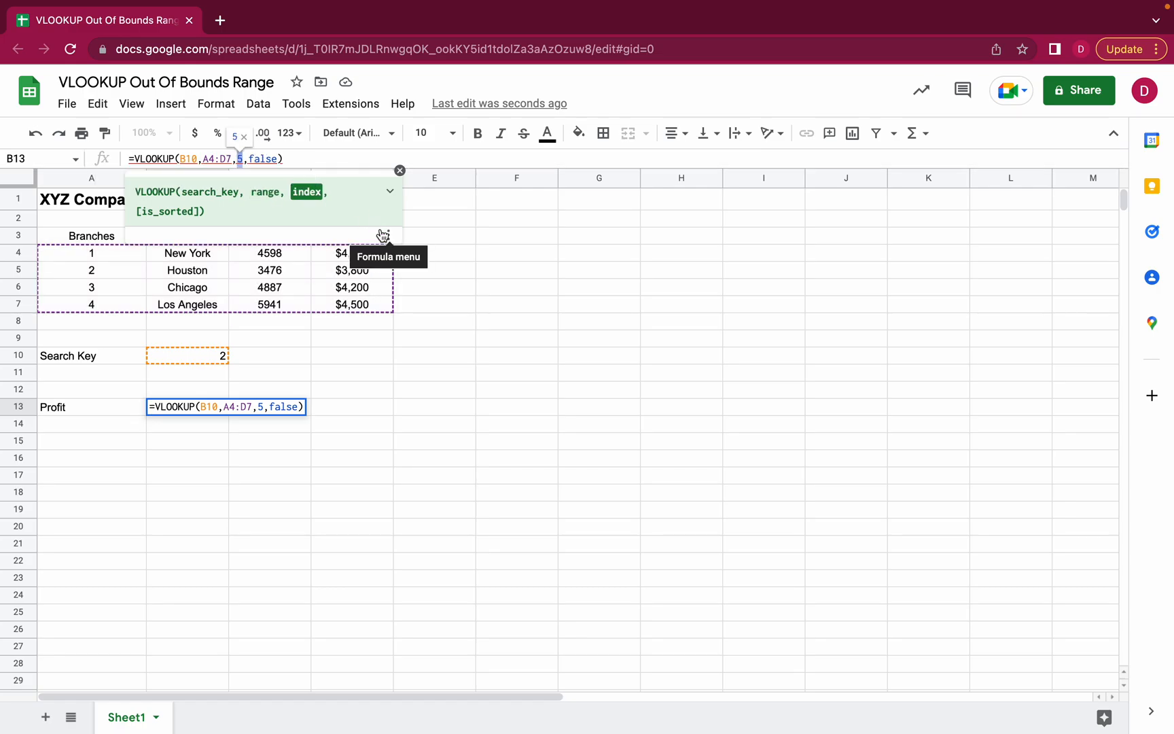
mouse_move(217, 186)
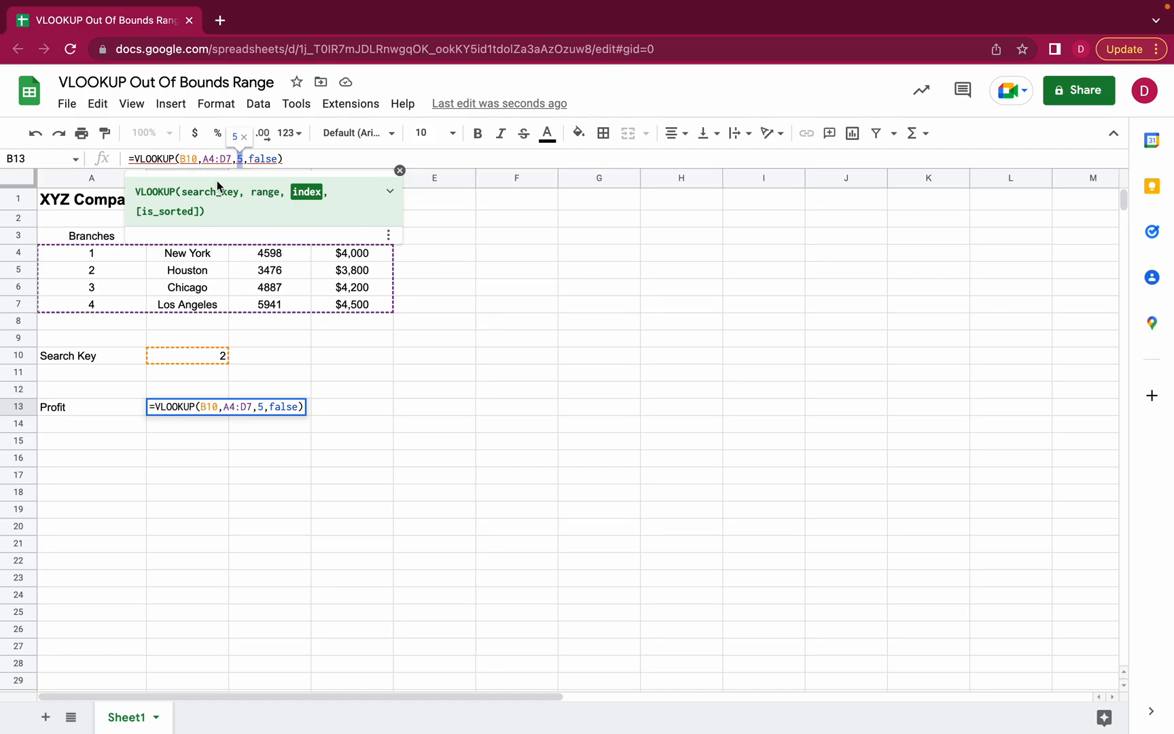
mouse_move(319, 263)
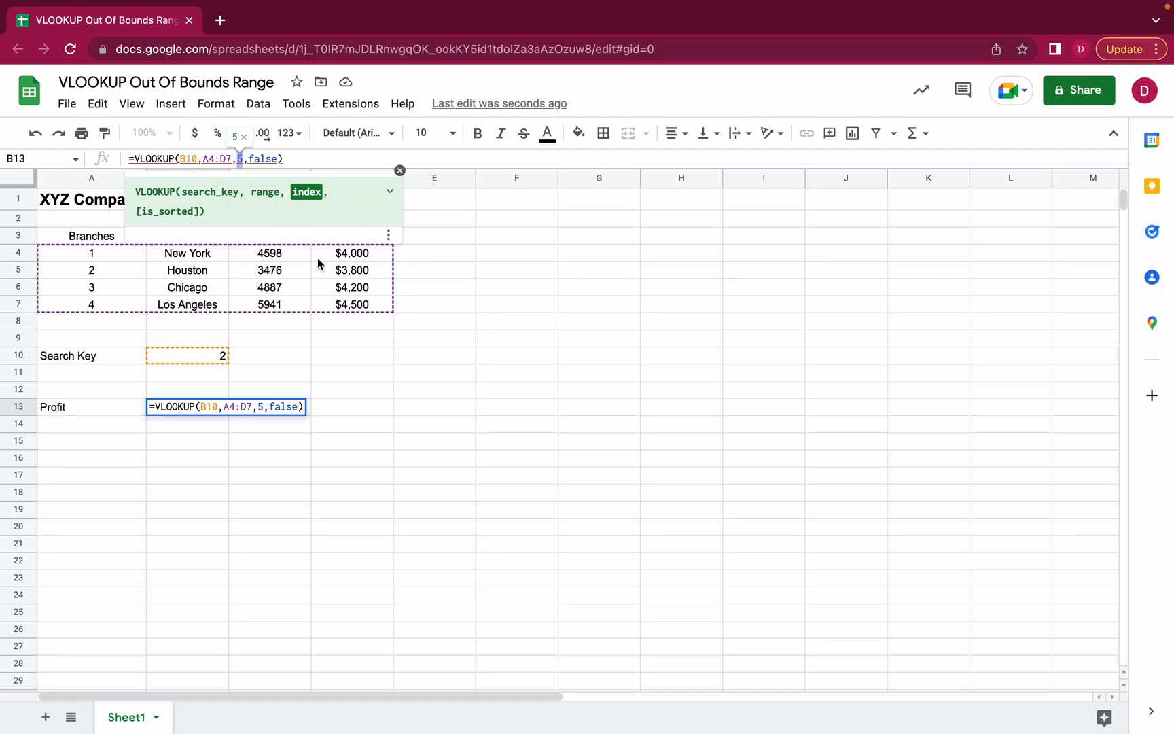
Step: Replace column index 5 with 4, commit, and reselect B13 showing $3,800
type("4")
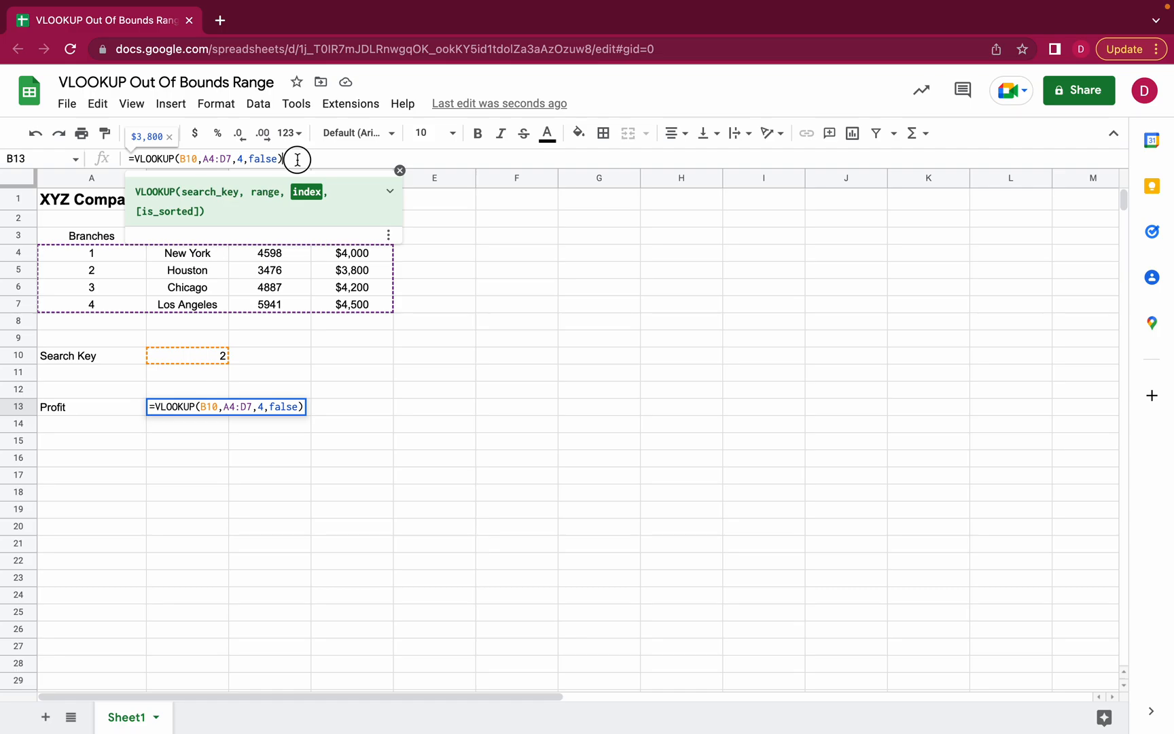
key("Return")
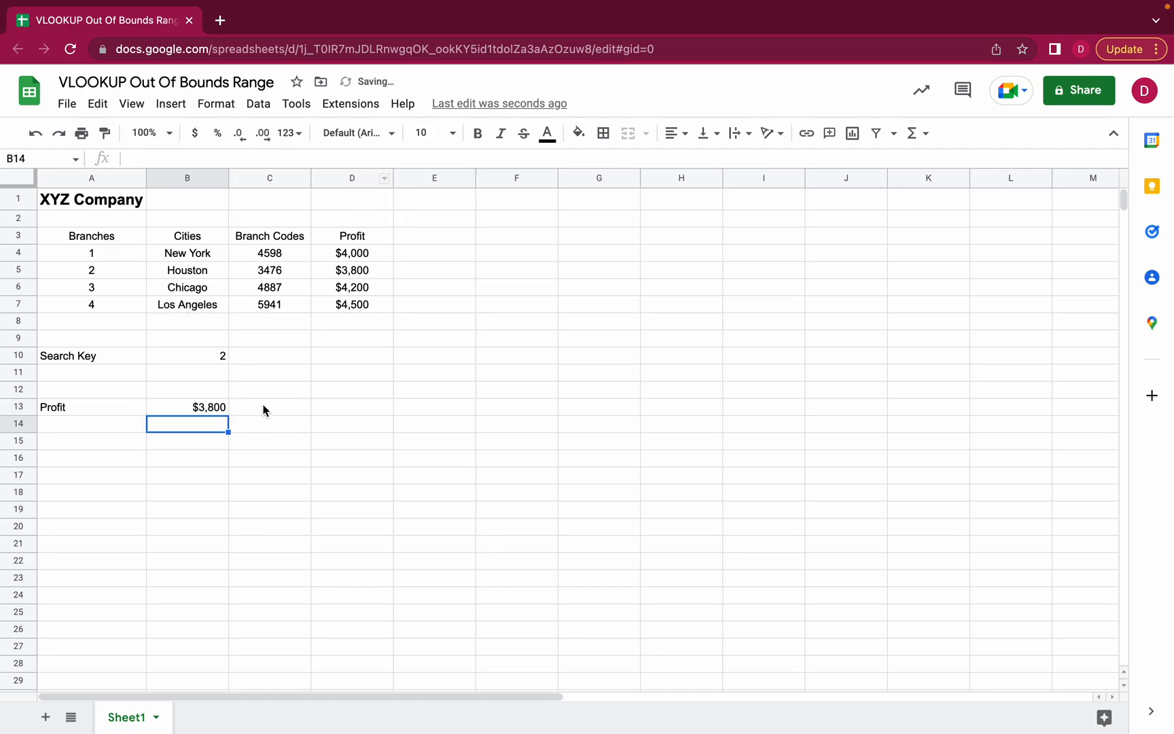
left_click(188, 406)
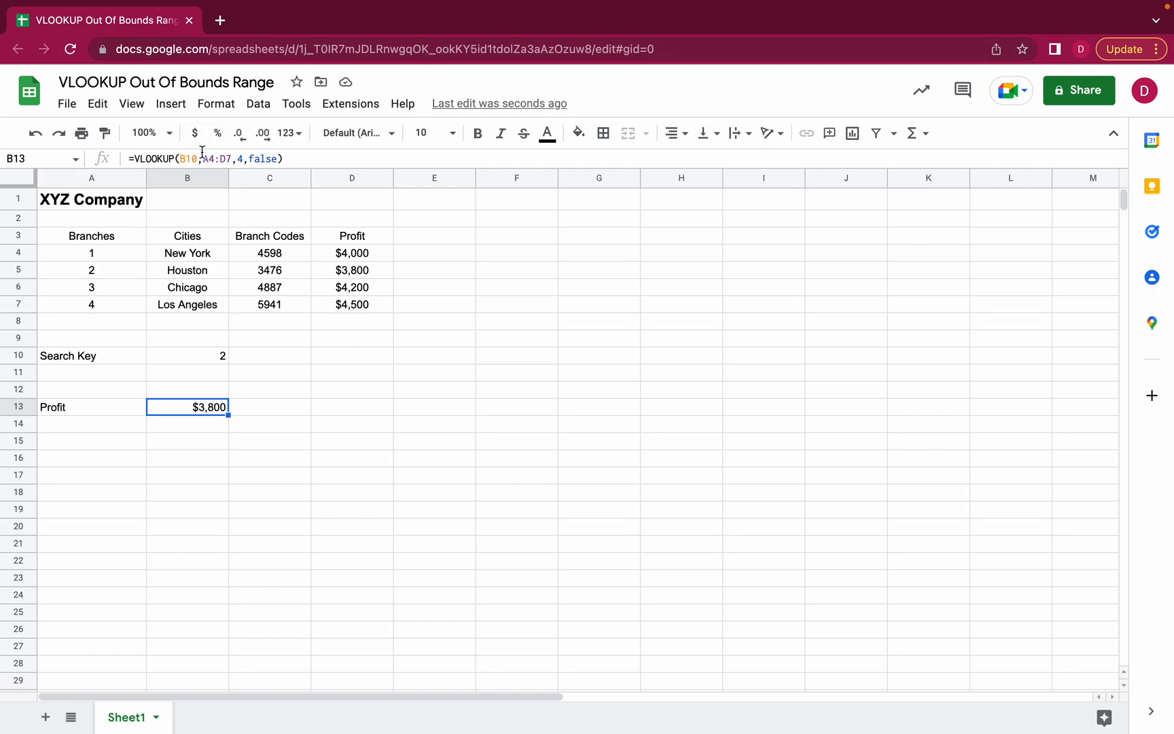
mouse_move(259, 296)
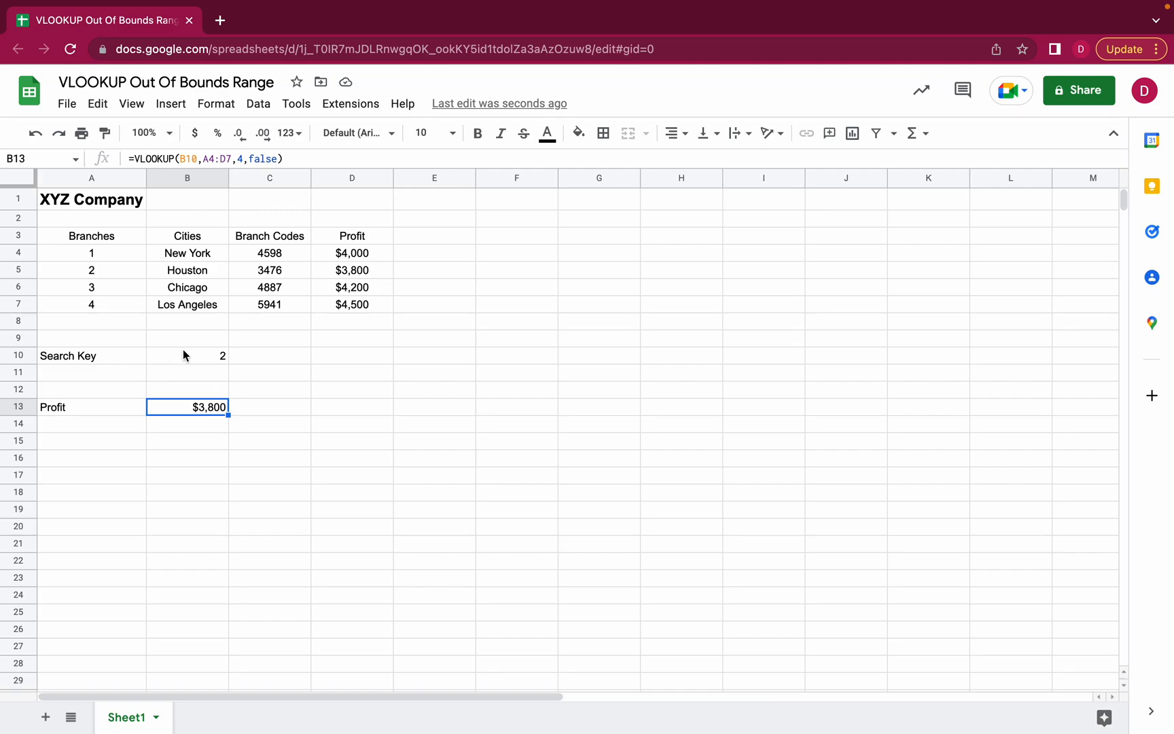
mouse_move(180, 287)
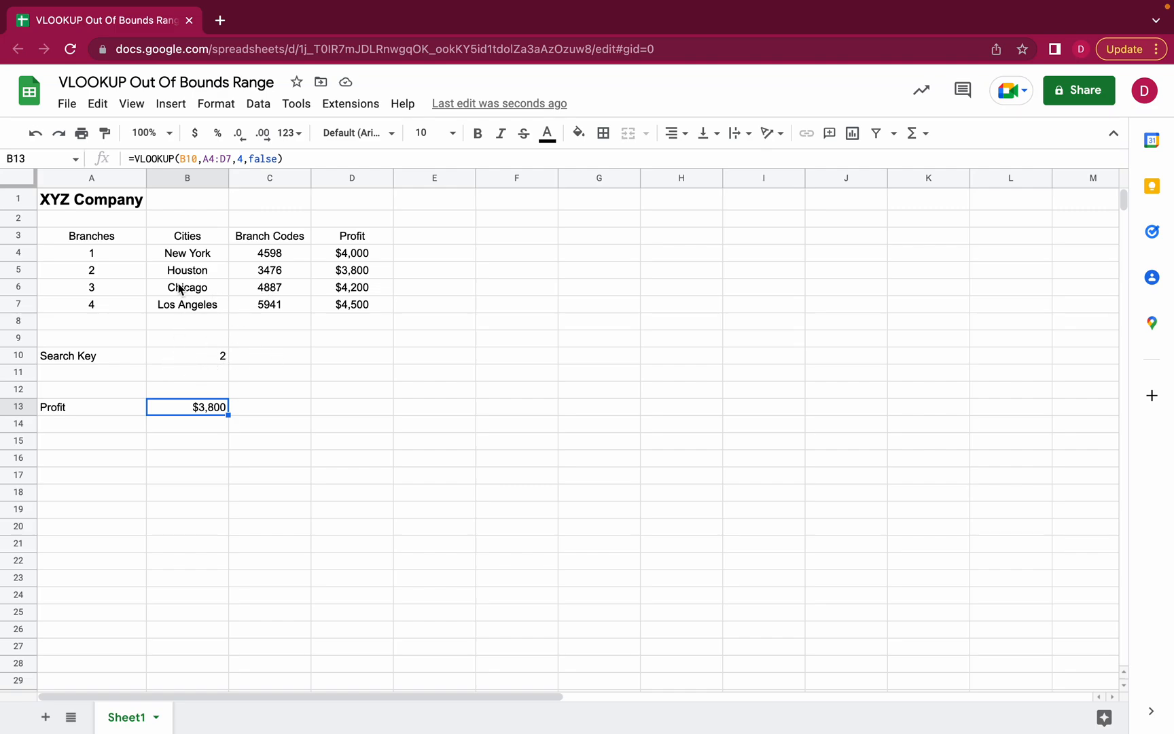
mouse_move(380, 272)
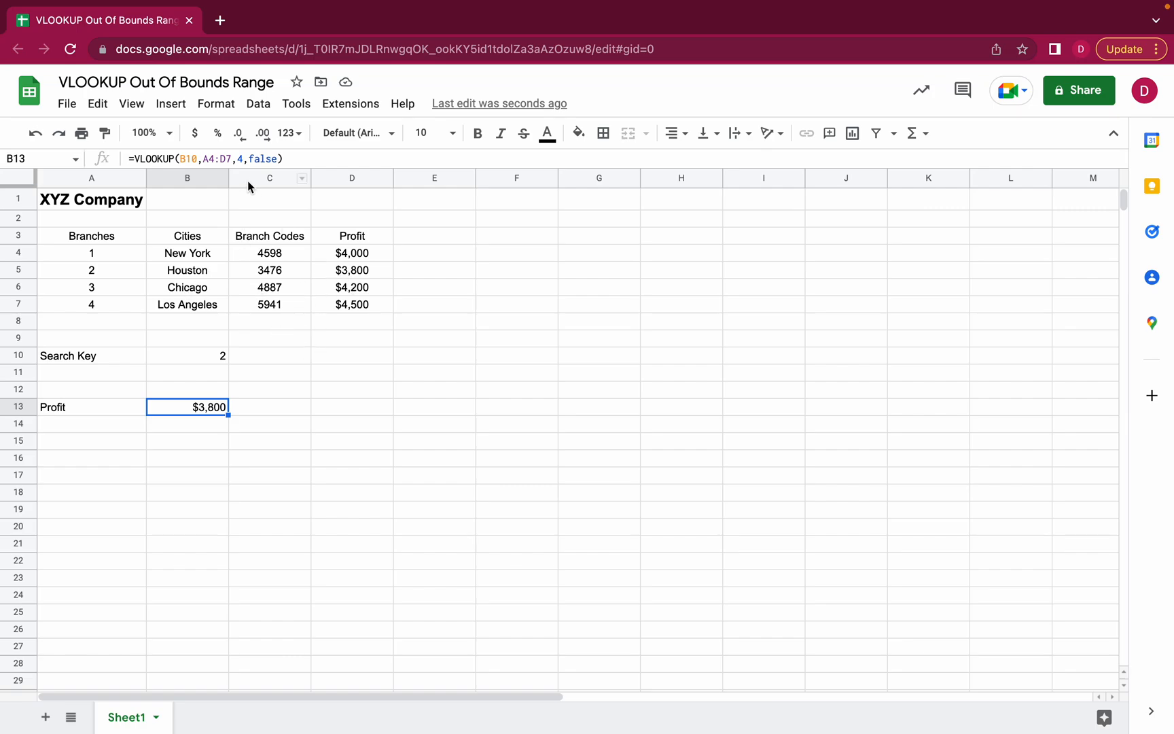
Step: Open the B13 VLOOKUP for editing, with range A4:D7 and column 4 unchanged
double_click(188, 406)
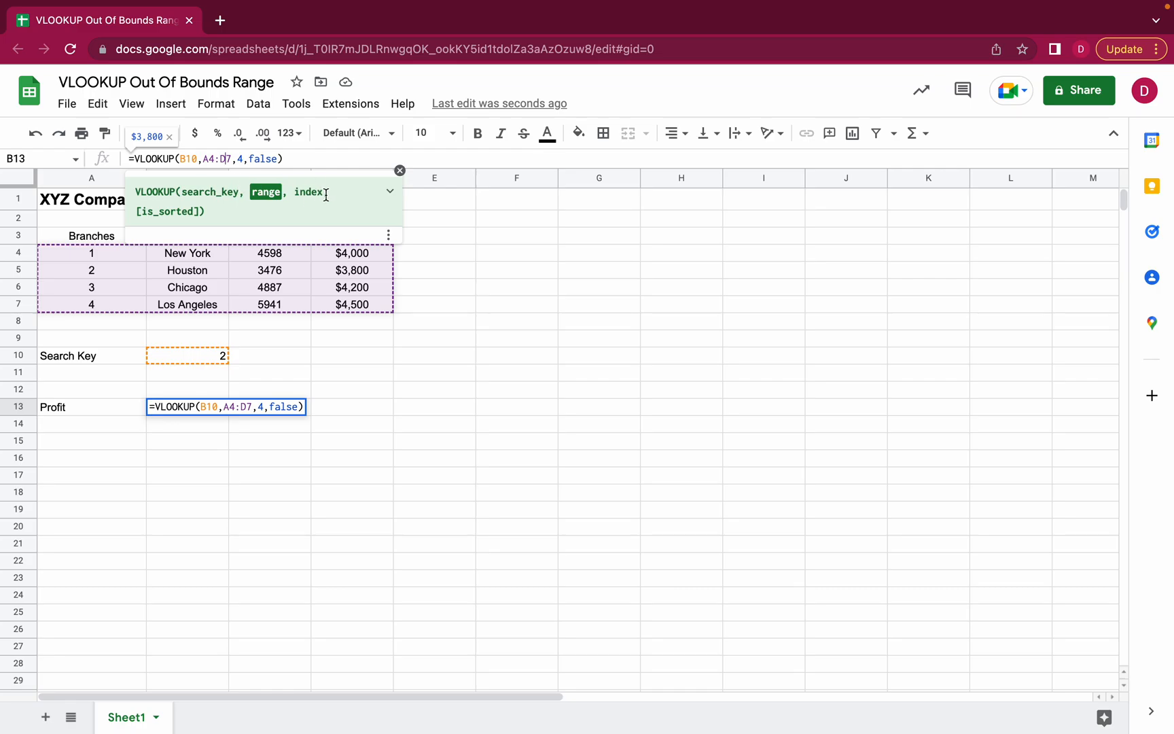
mouse_move(352, 368)
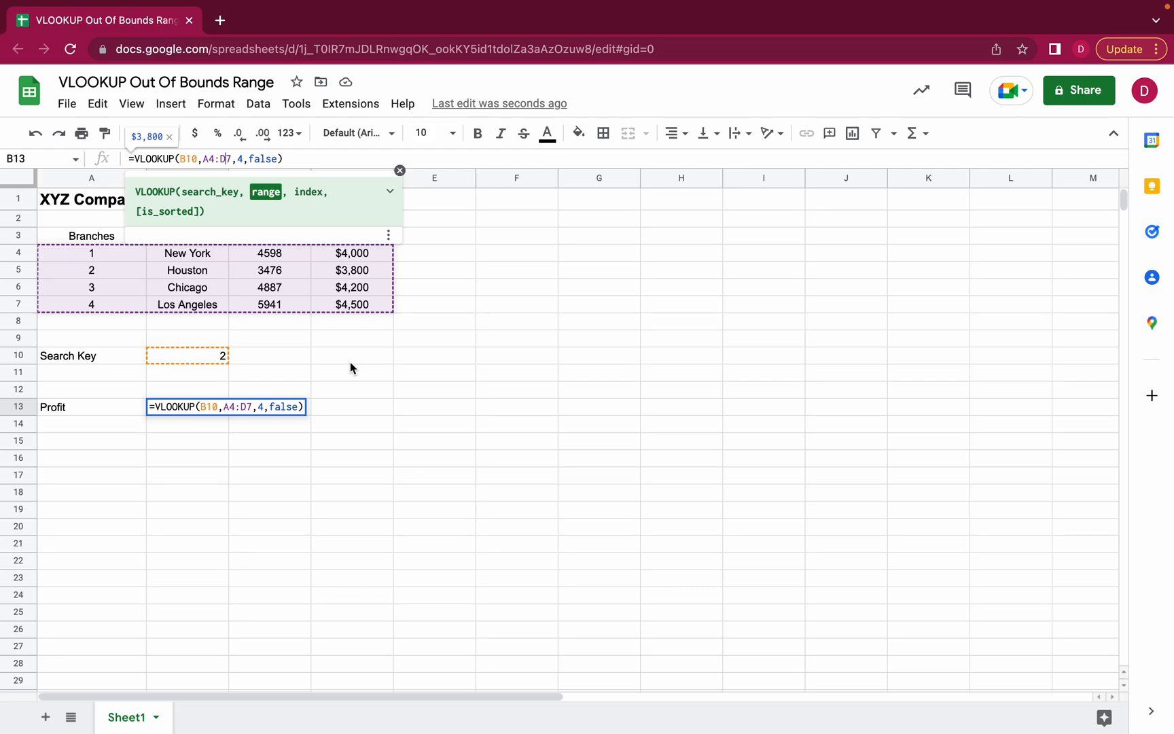
mouse_move(315, 365)
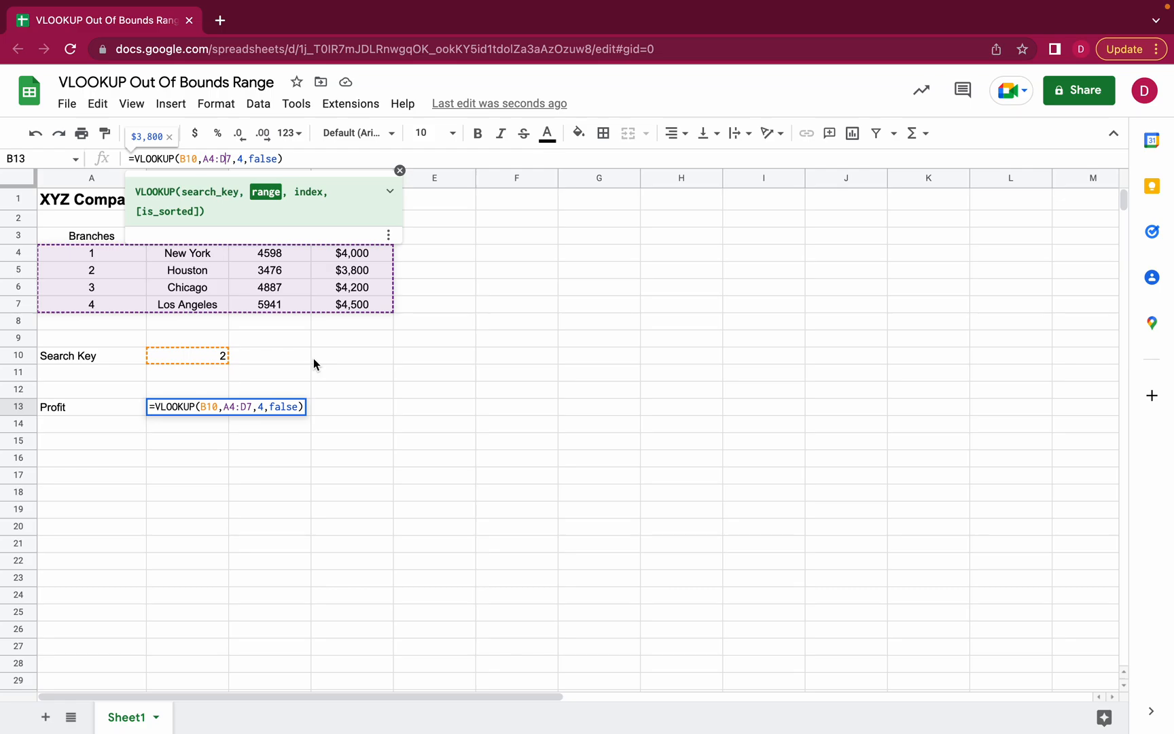
mouse_move(322, 358)
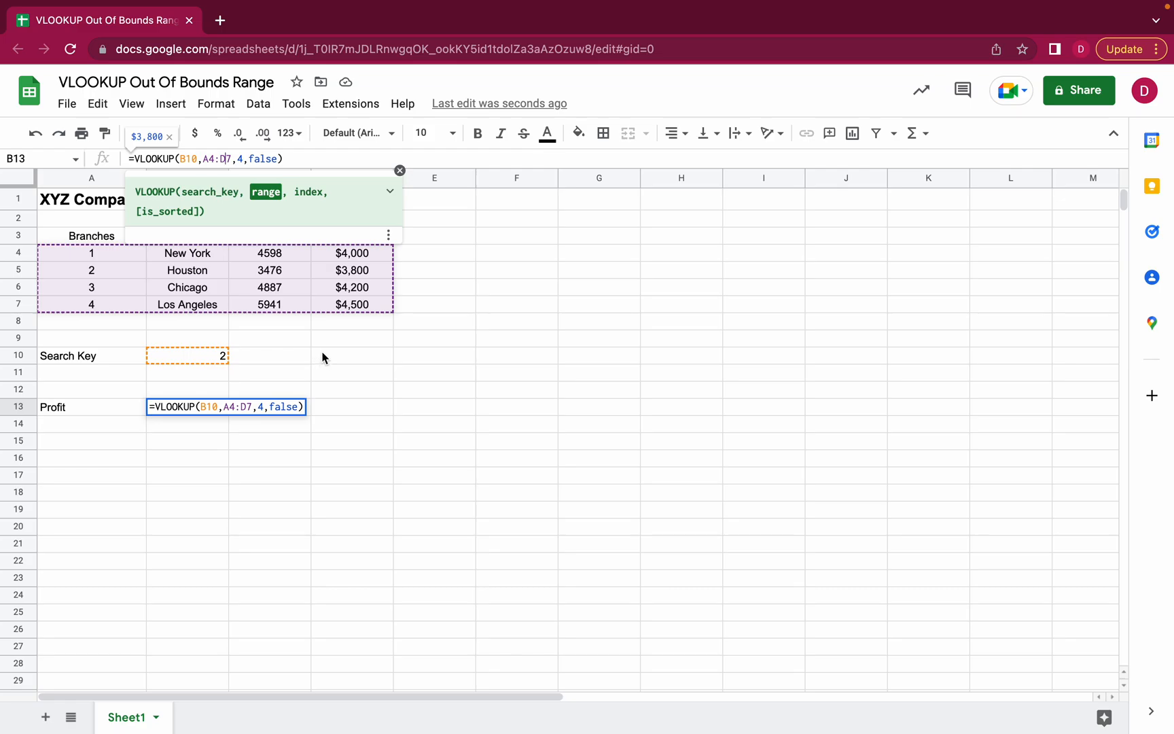